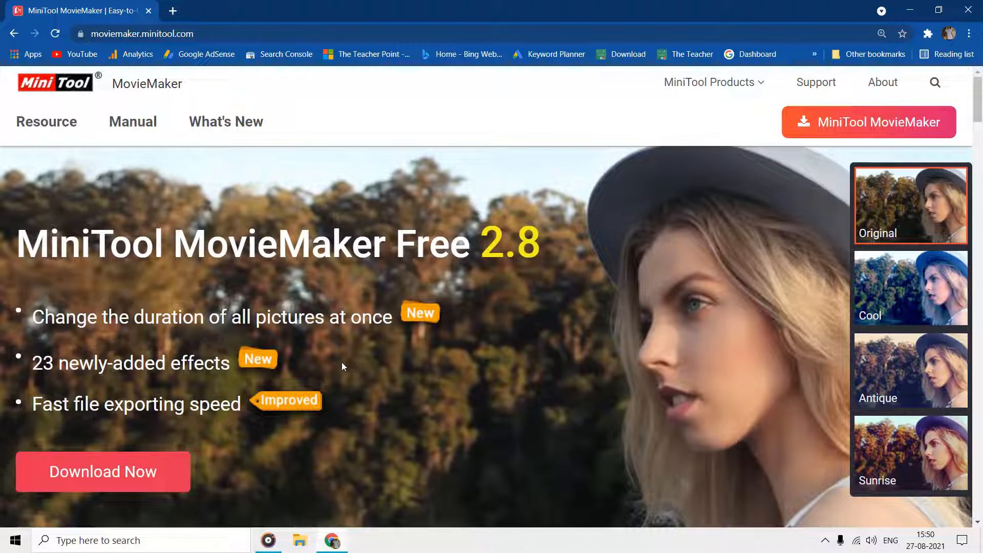
mouse_move(350, 364)
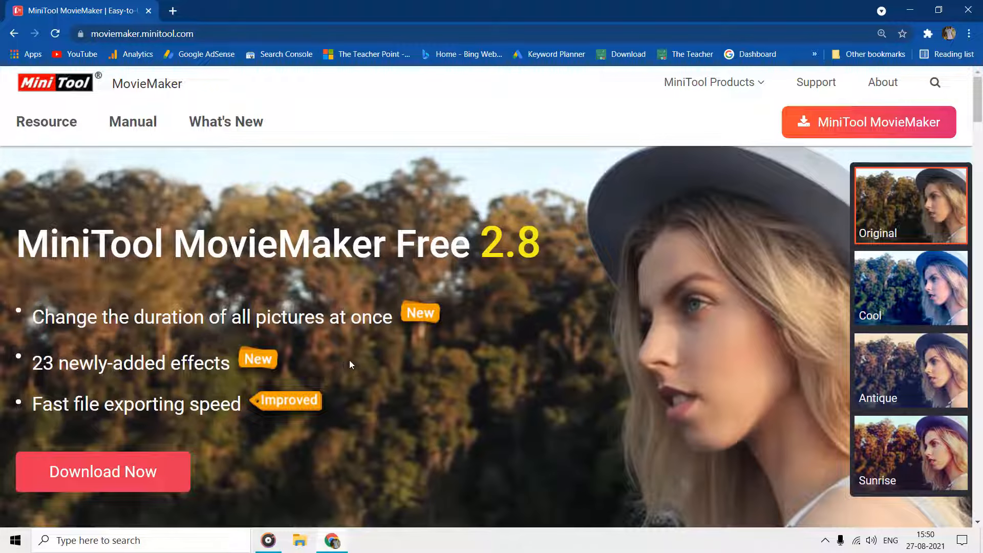
Scroll through the moviemaker.minitool.com feature page before returning to the desktop
scroll(down, 3)
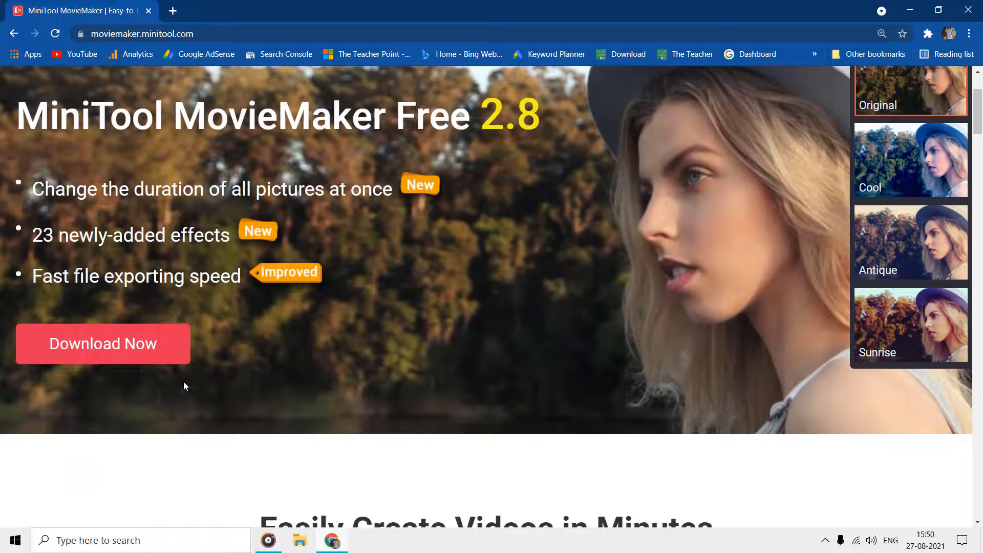
mouse_move(103, 344)
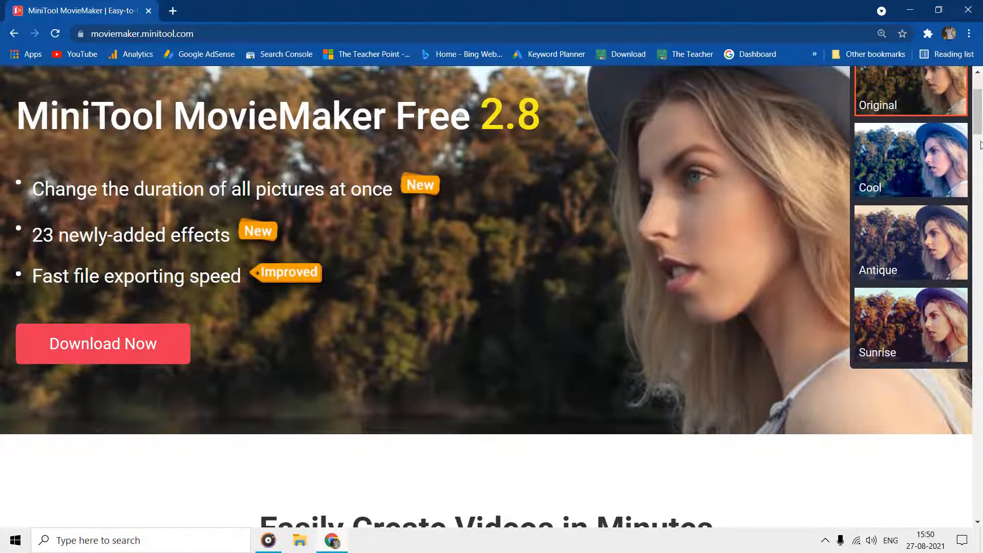
scroll(down, 3)
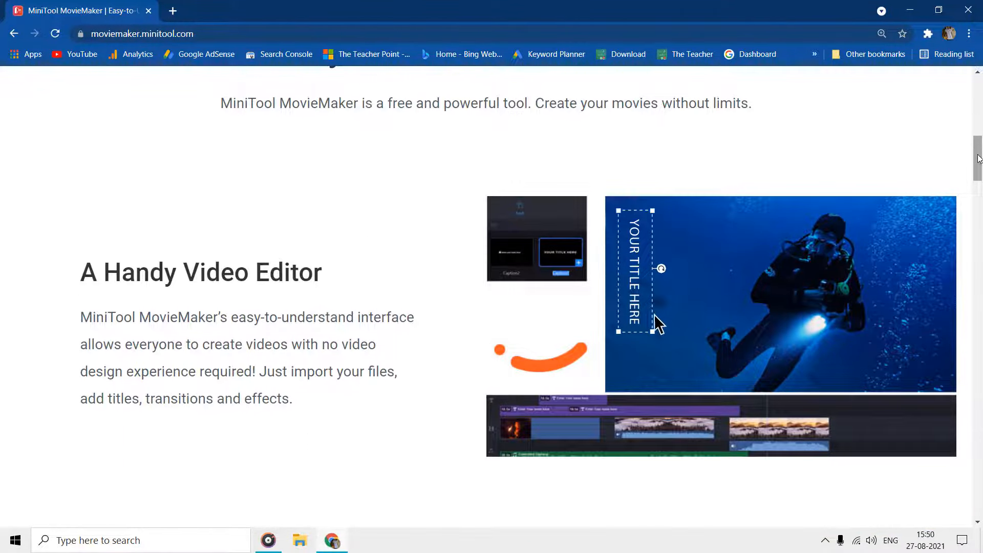
scroll(down, 3)
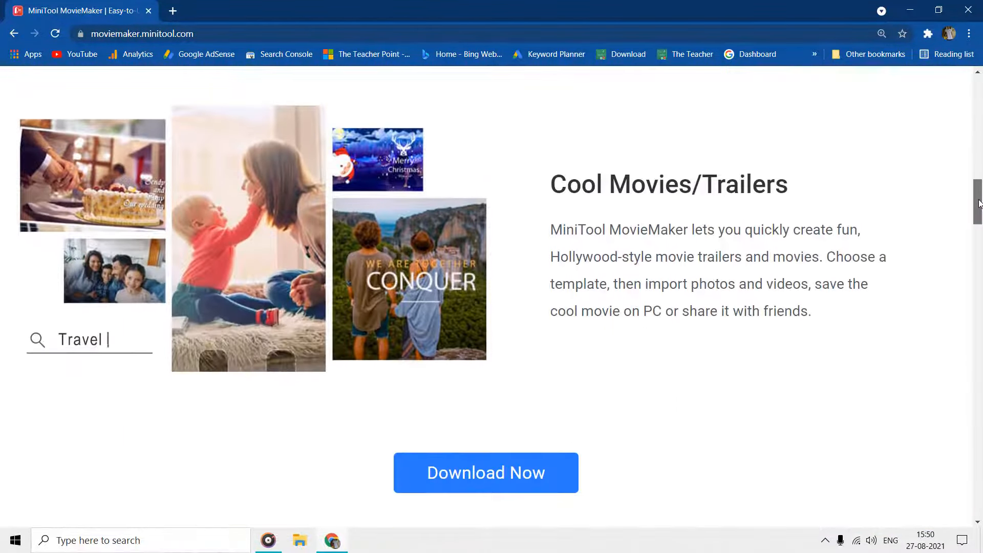
scroll(down, 3)
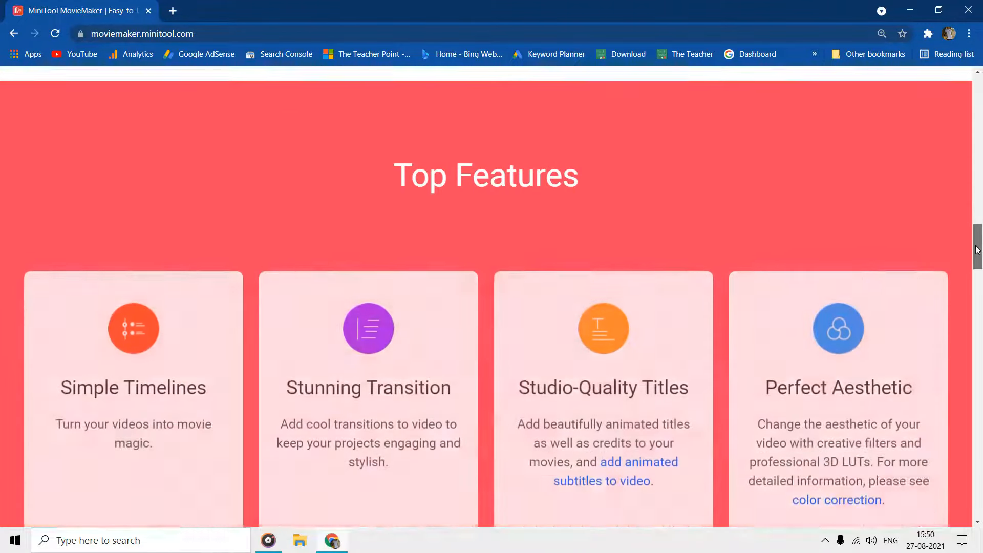
scroll(down, 3)
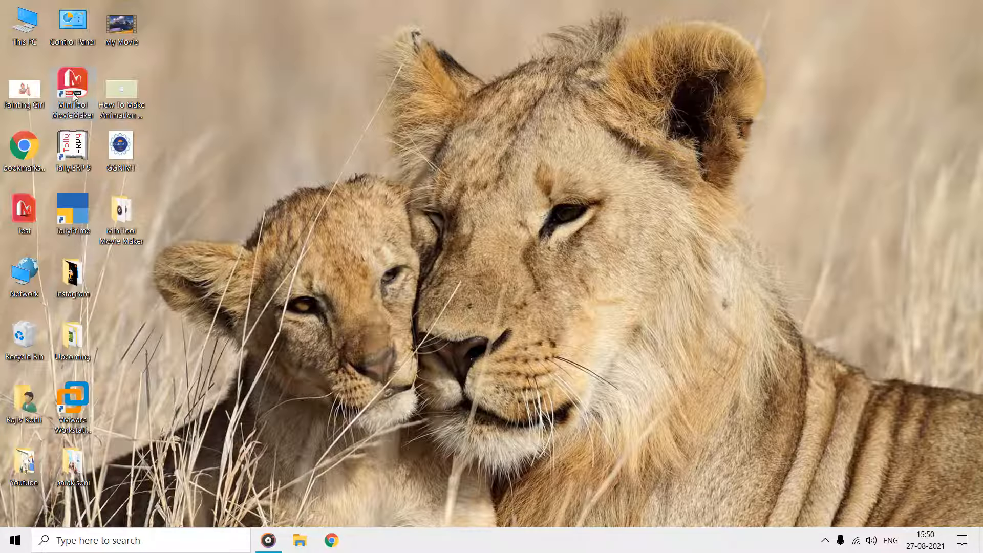
Launch MiniTool MovieMaker from the desktop shortcut and show the Movie Templates gallery
double_click(72, 88)
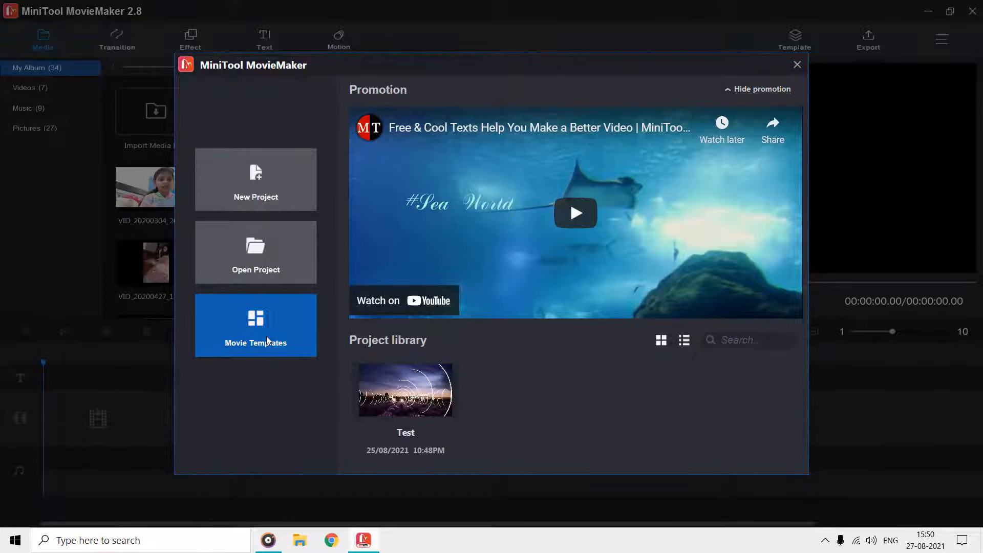
click(255, 325)
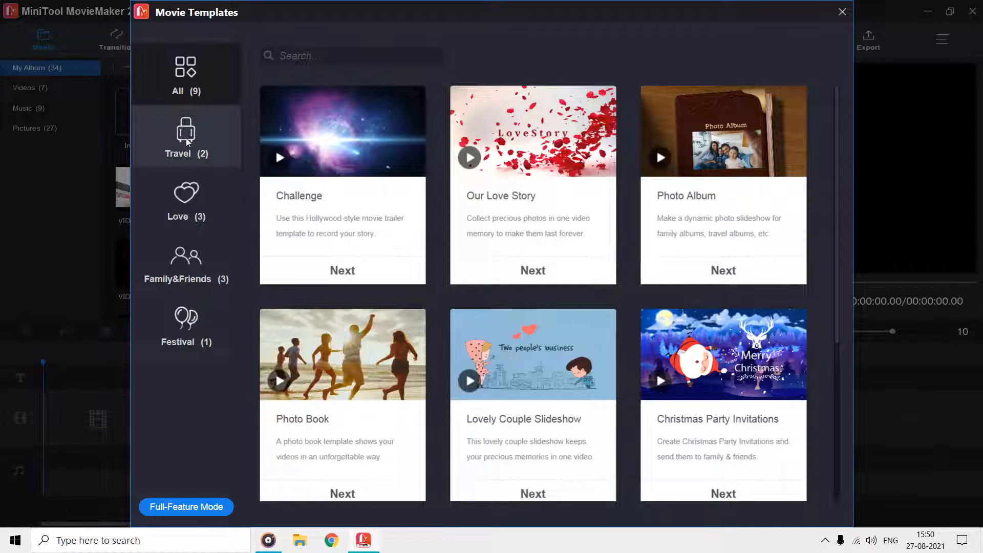
Filter to Family&Friends templates and play the Photo Album template's sample video
click(185, 262)
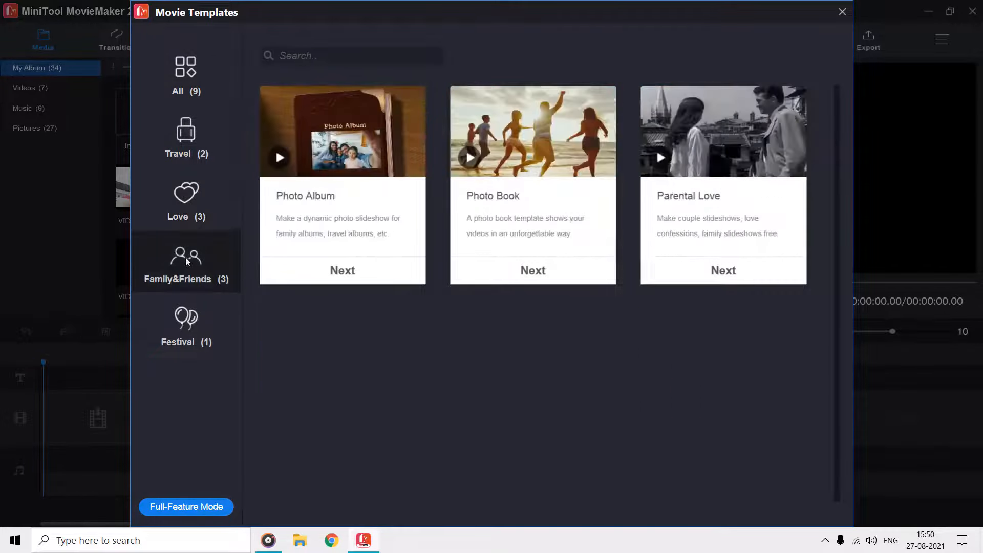
click(185, 75)
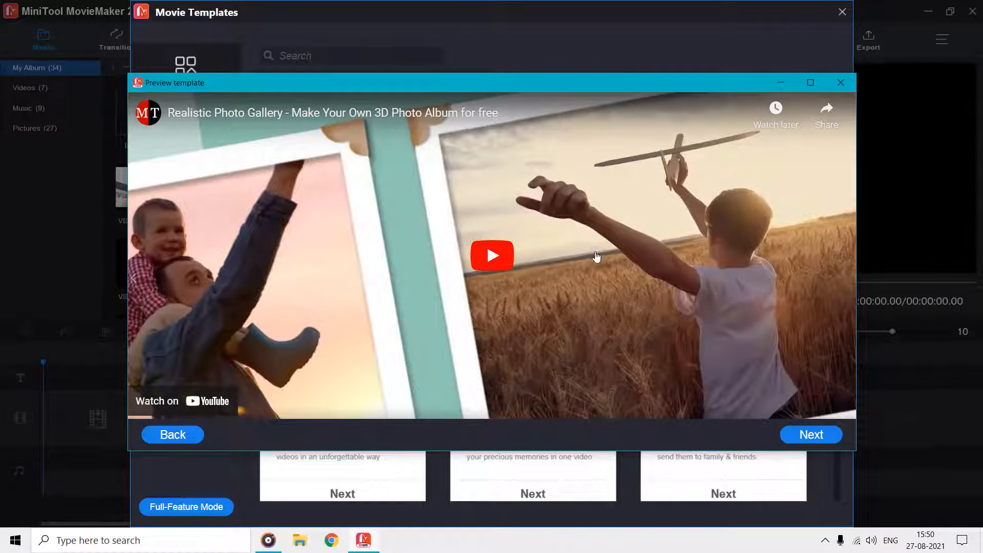
click(491, 255)
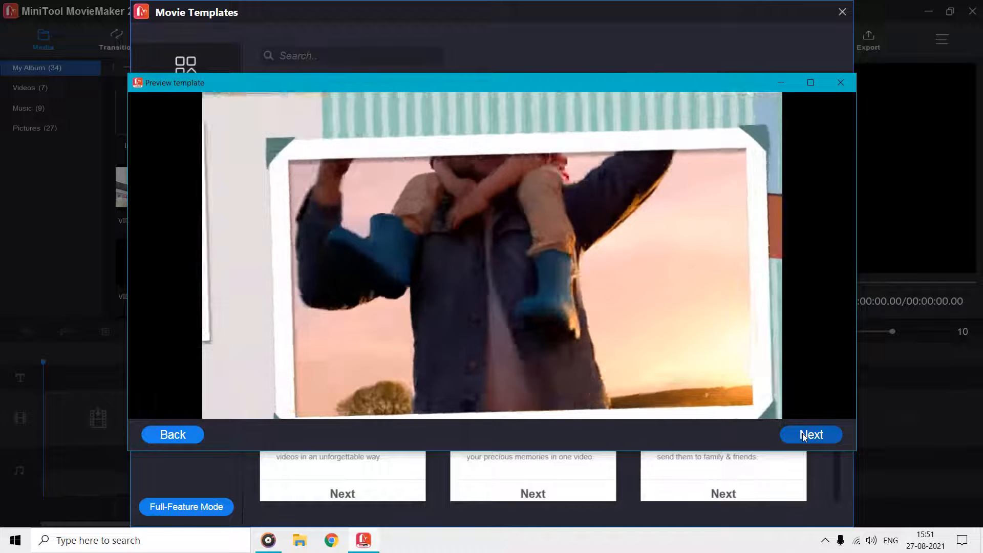
Start the Photo Album template and load the family photos into it as a 21-second movie
click(811, 434)
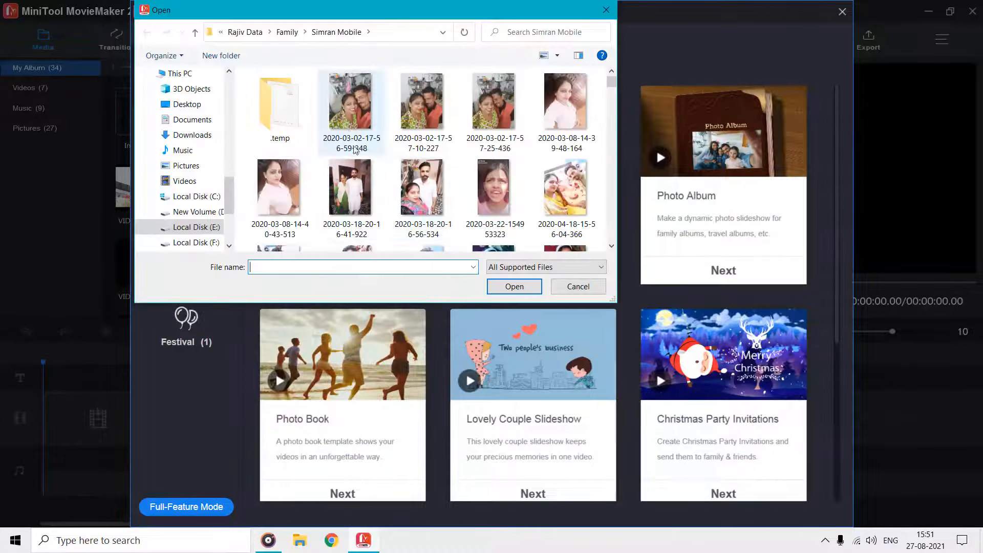
click(186, 104)
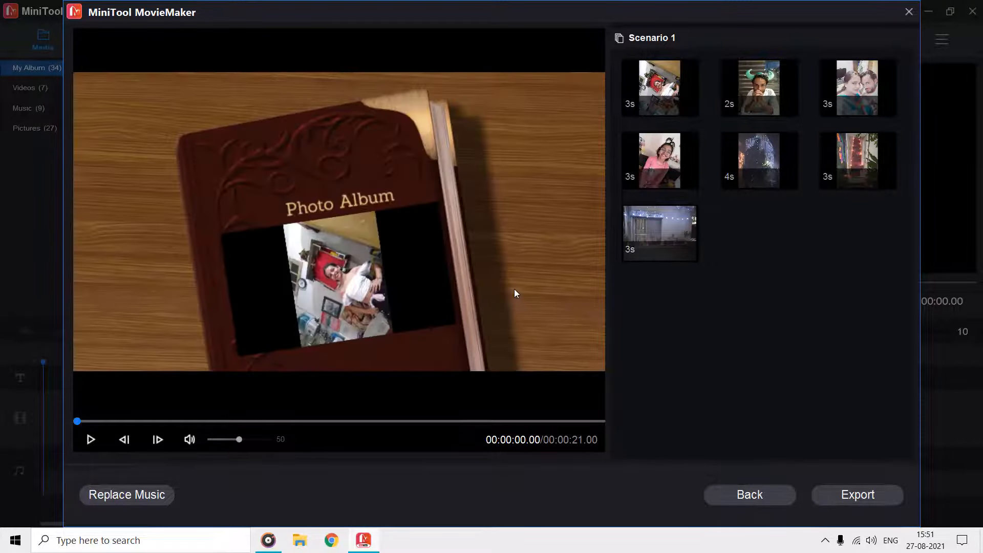
Preview the final album clip and bring up the Photo Album cover title for editing
click(659, 87)
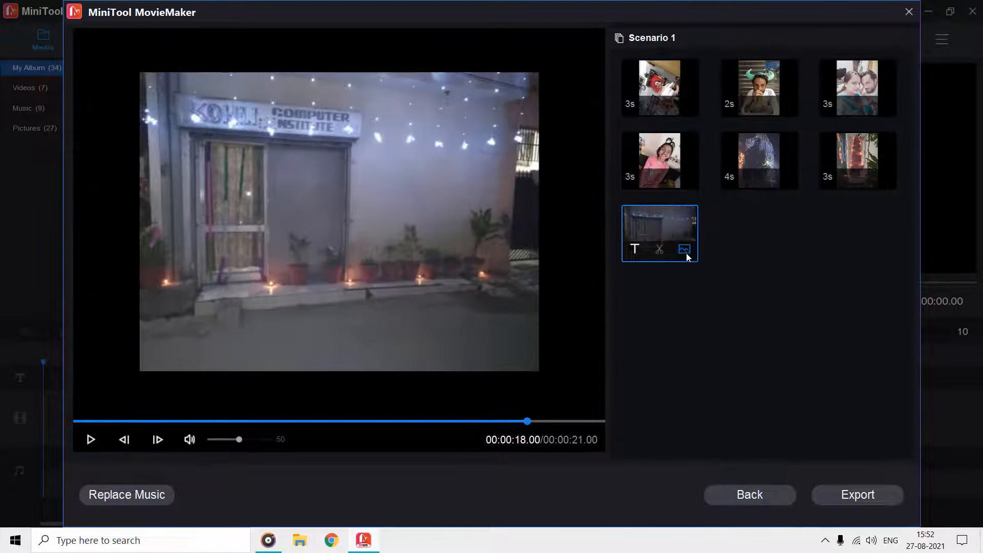
click(683, 250)
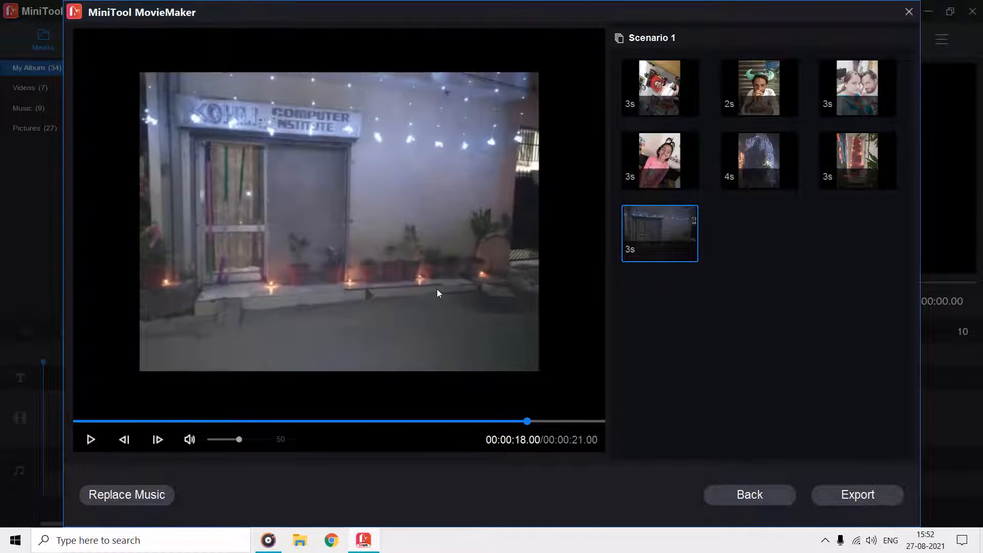
click(660, 88)
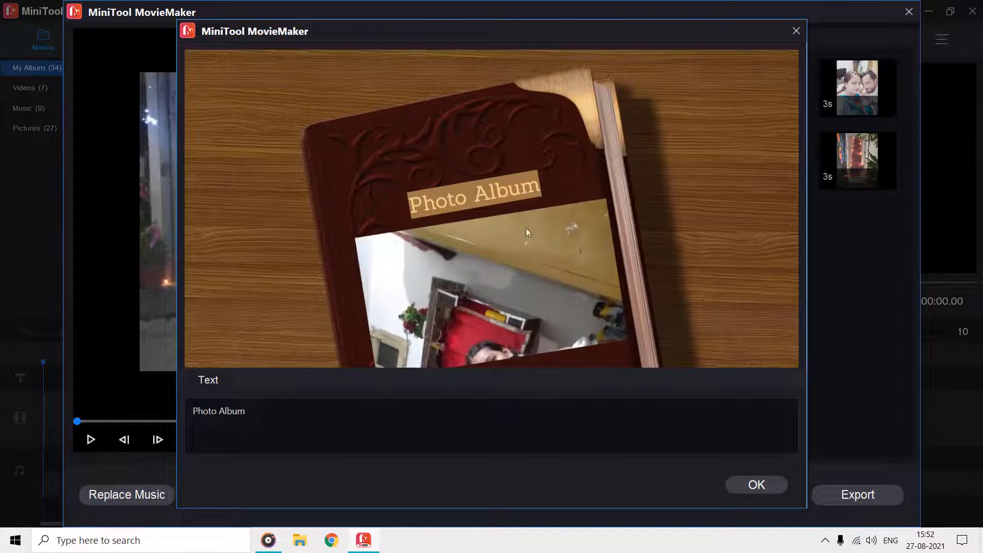
Replace the cover title 'Photo Album' with 'Our Family' and confirm it
triple_click(219, 411)
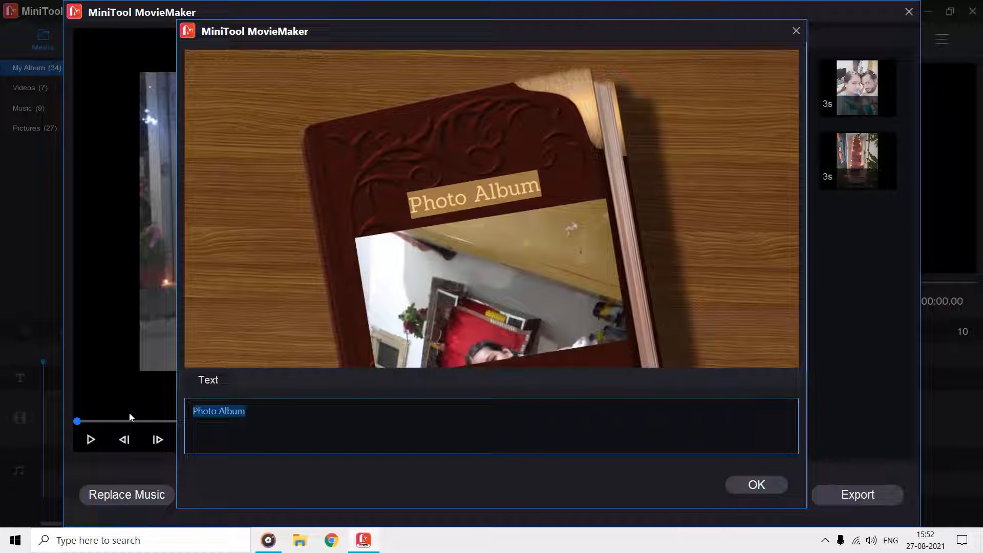
text(Our Famil)
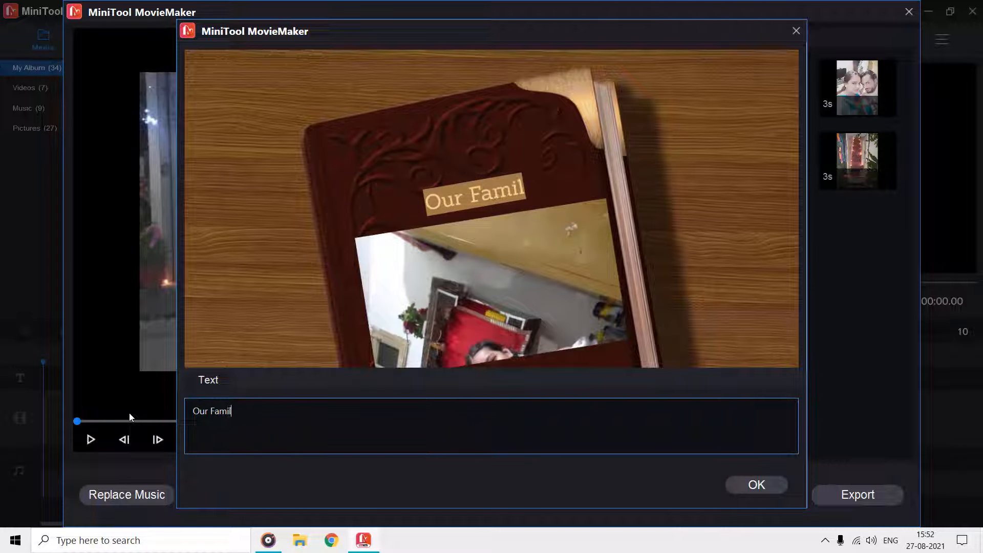
text(y)
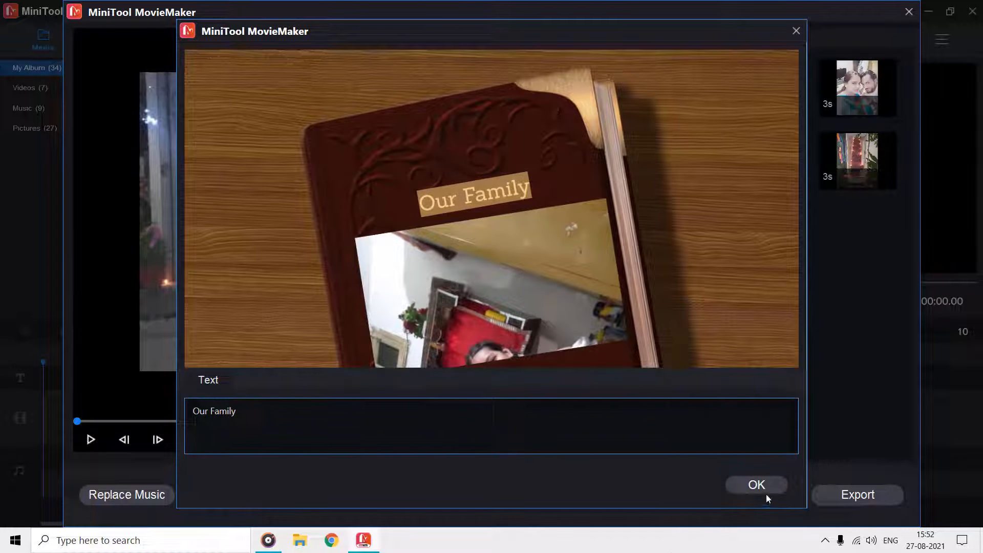
click(755, 484)
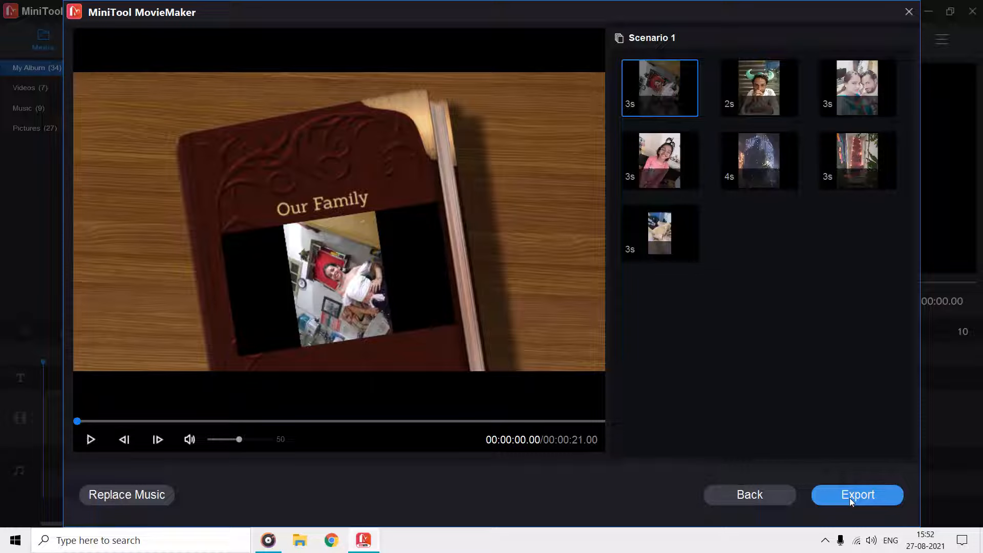
Play the finished album, then export the movie as MP4 and land on the welcome screen
click(90, 439)
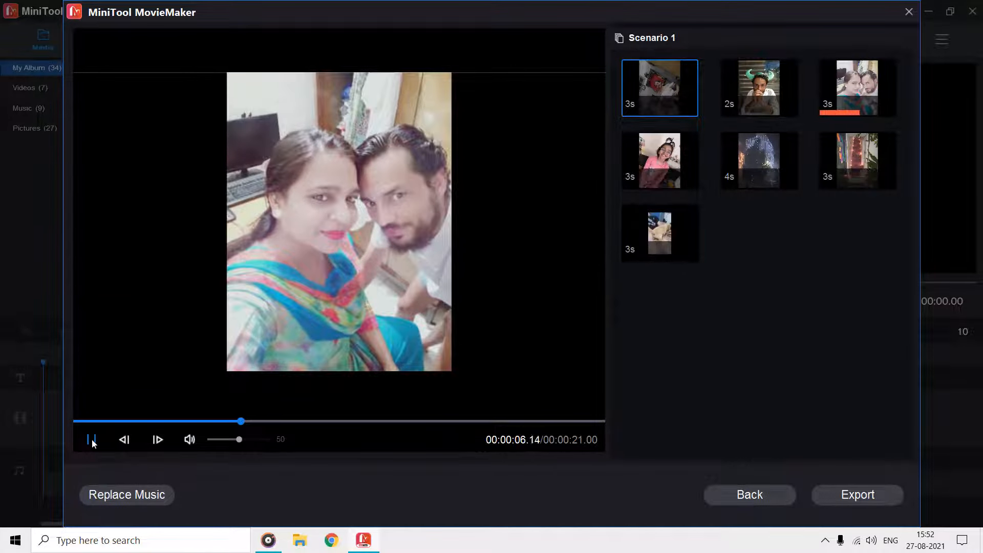
click(856, 495)
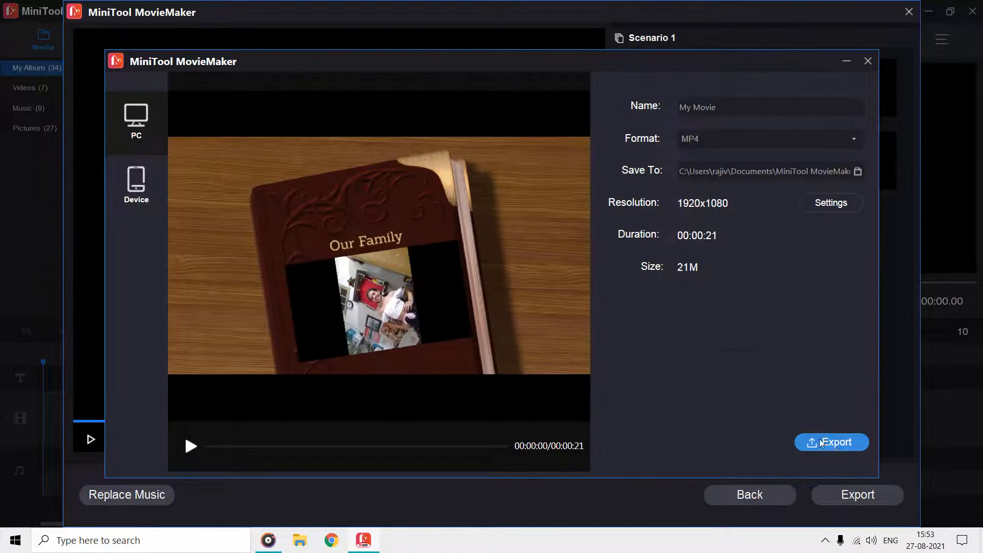
click(831, 442)
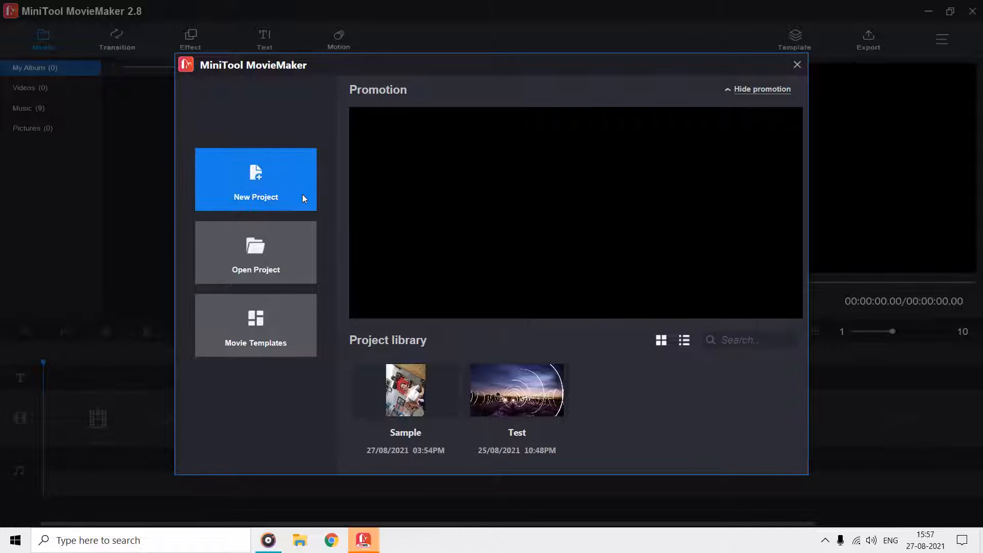
Start a new empty project and browse its Effect, Text and Motion libraries before returning to Media
click(255, 180)
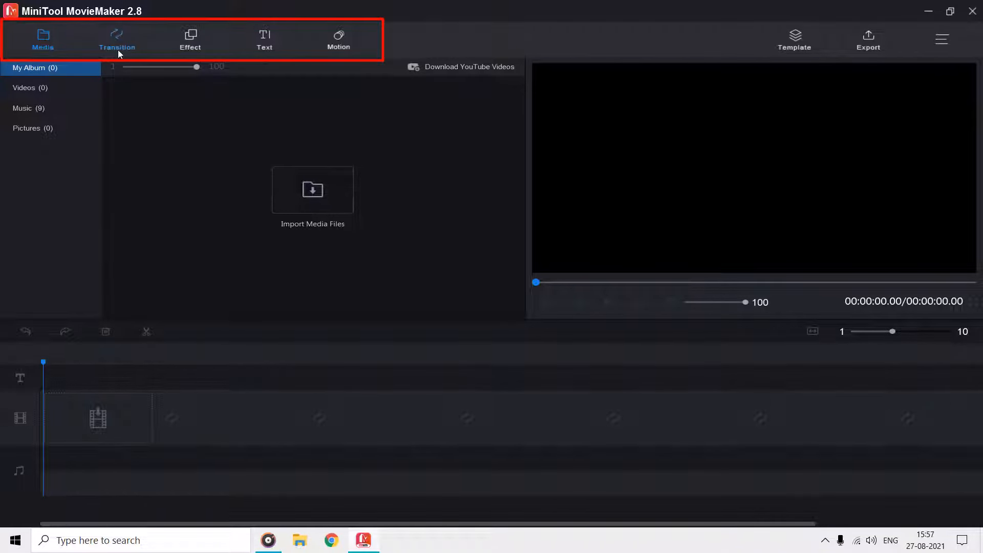
click(190, 39)
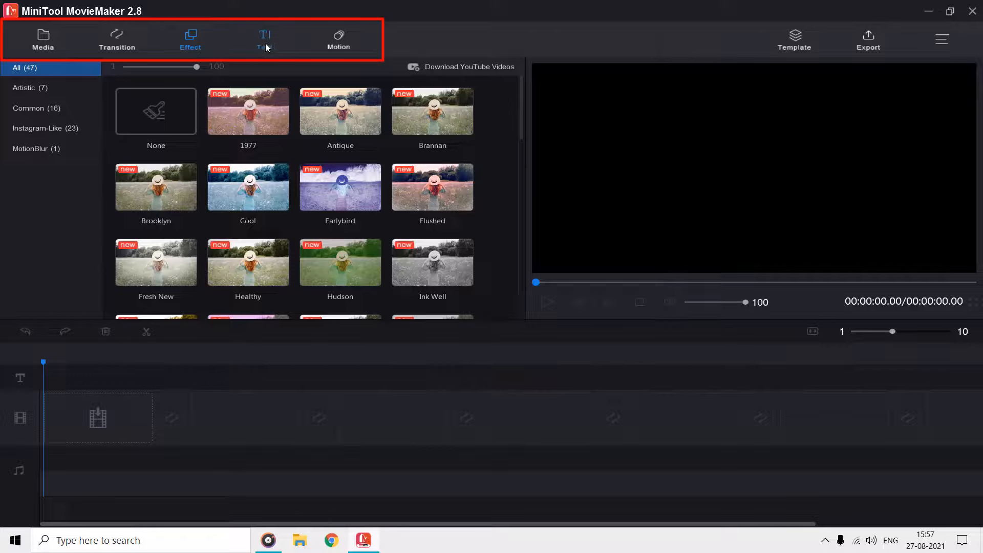
click(264, 39)
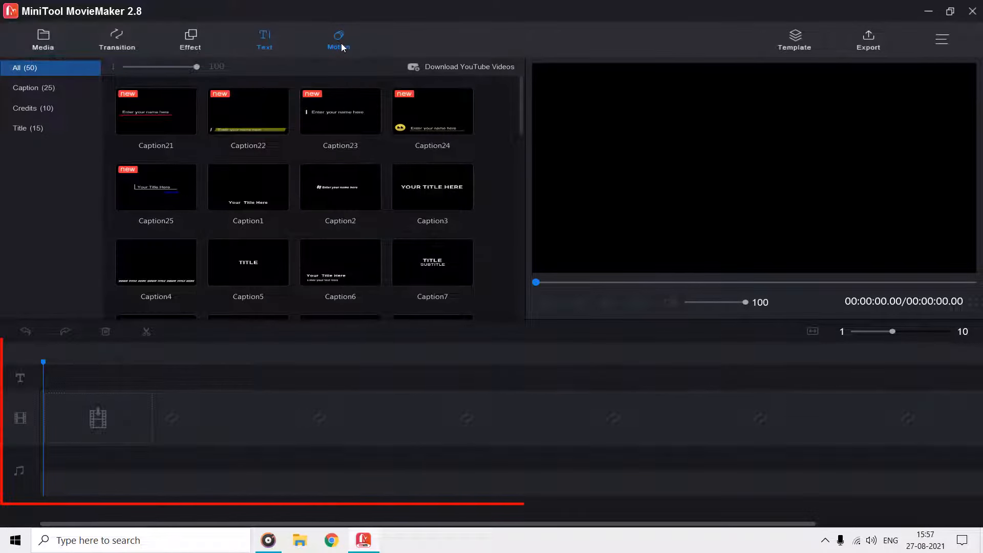
click(338, 39)
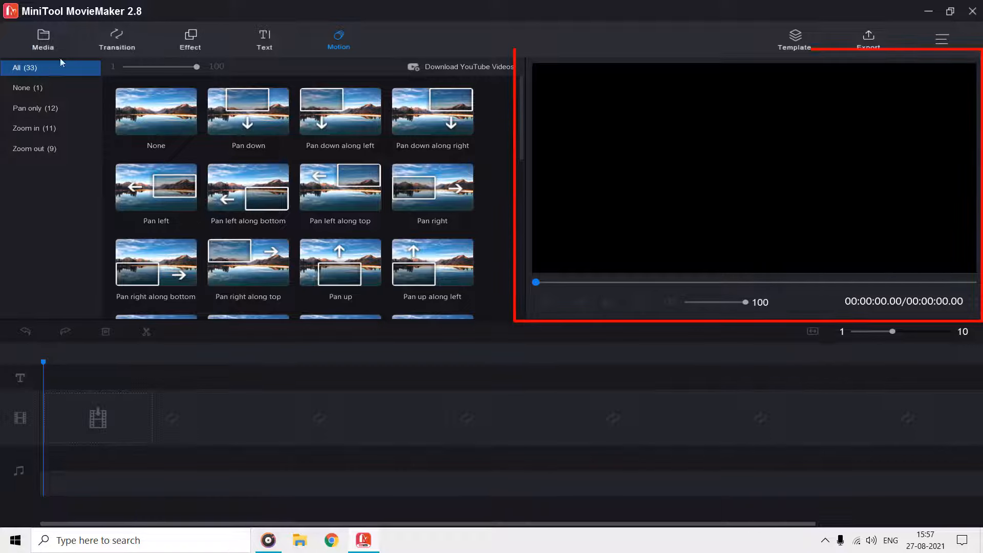
click(43, 39)
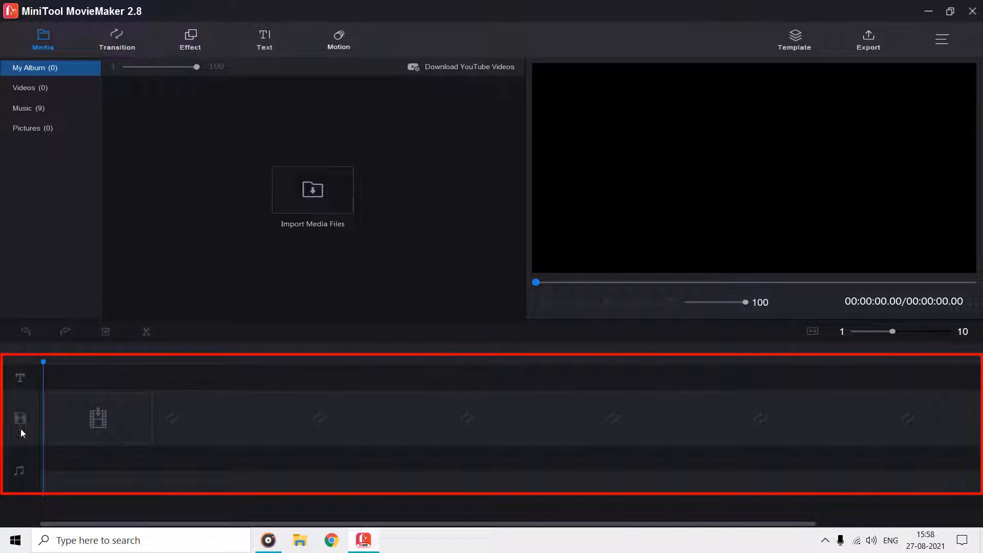
mouse_move(21, 490)
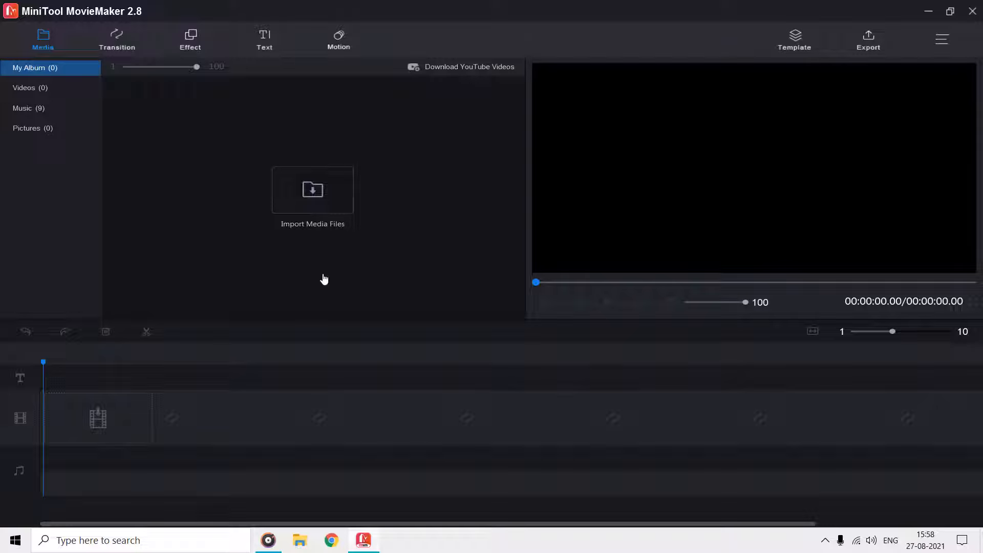
Import the family photos and videos from Desktop > MiniTool Movie Maker > Media and add photos to the timeline
click(313, 197)
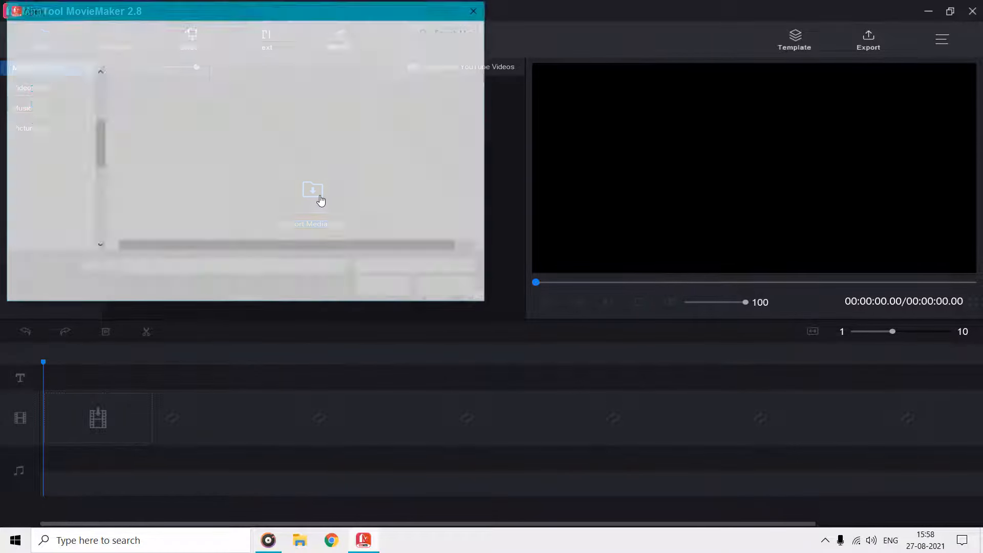
click(311, 201)
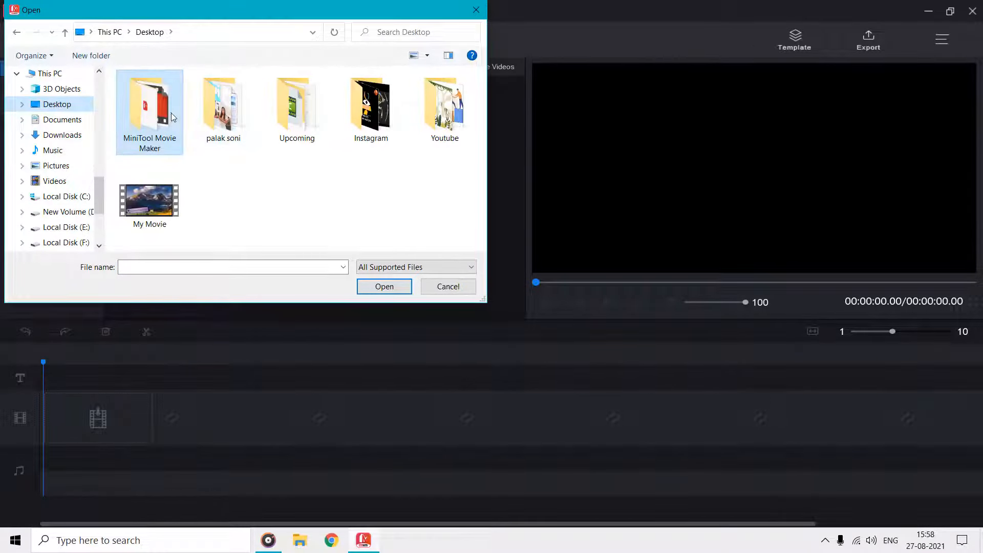
double_click(148, 103)
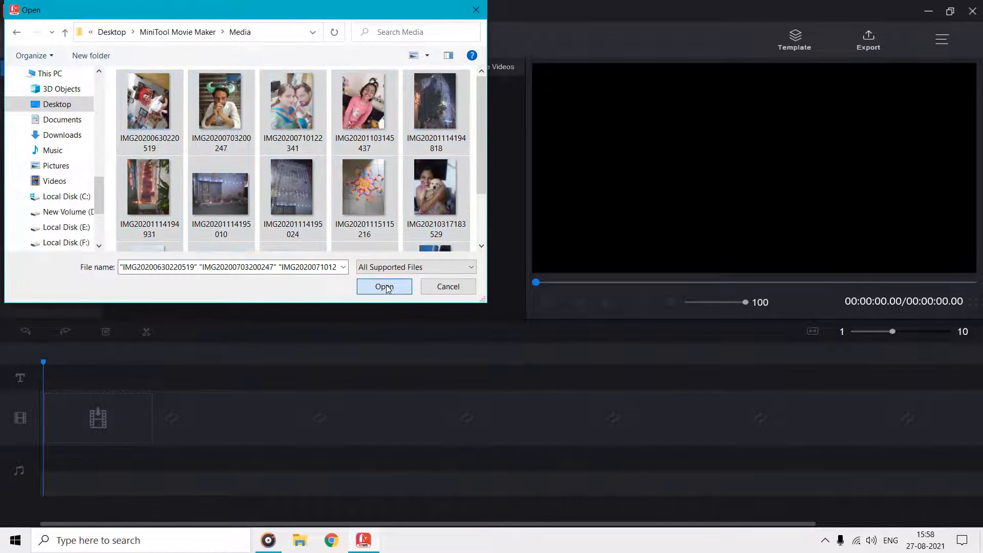
click(384, 287)
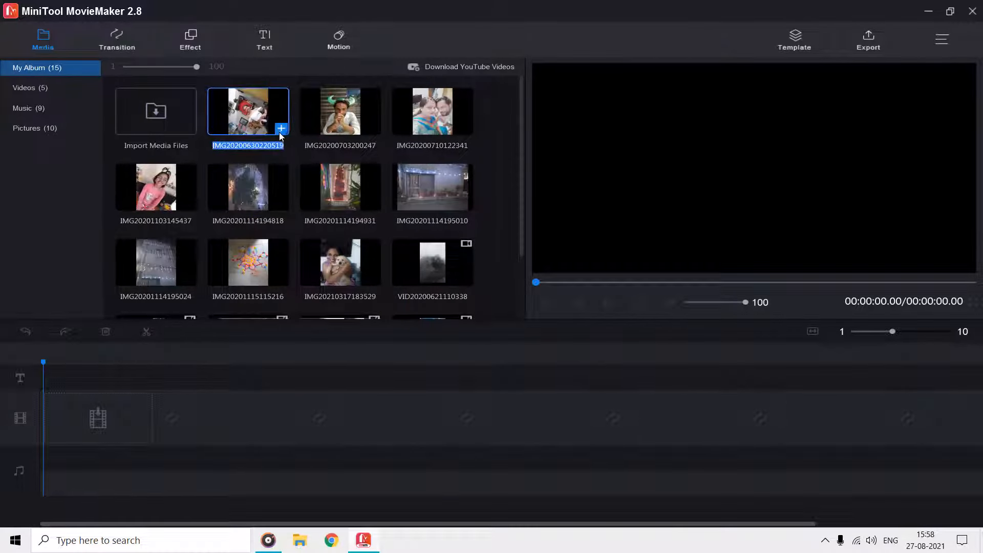
click(280, 129)
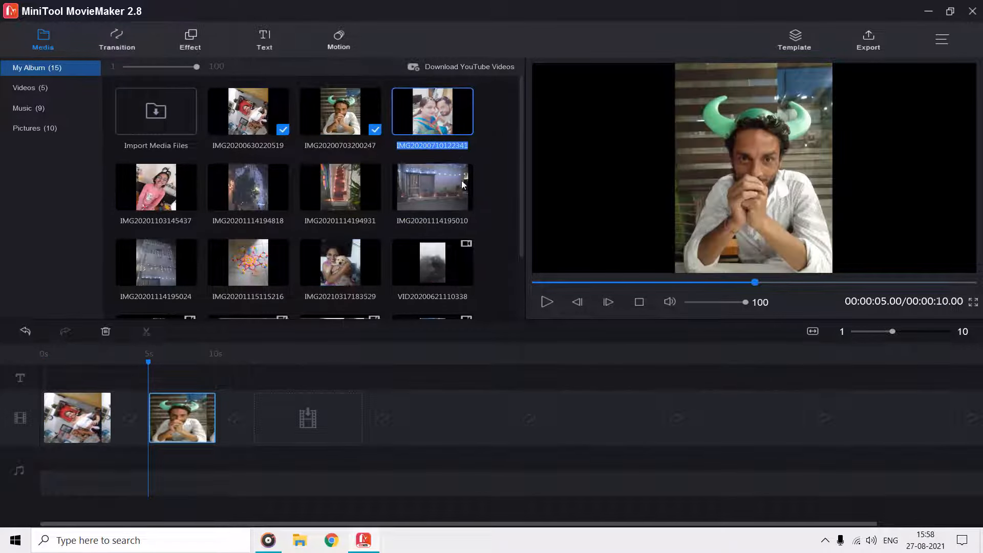
scroll(down, 3)
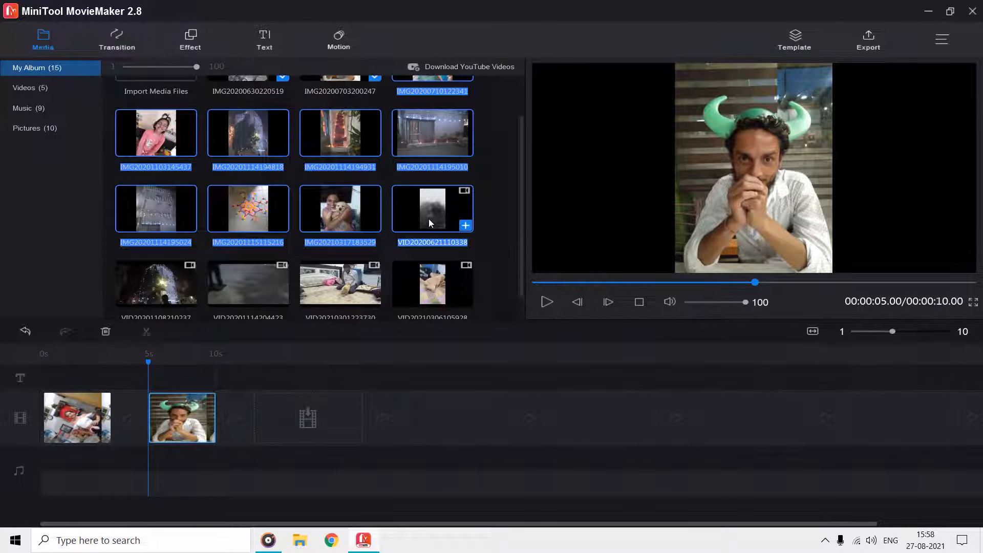
mouse_move(307, 419)
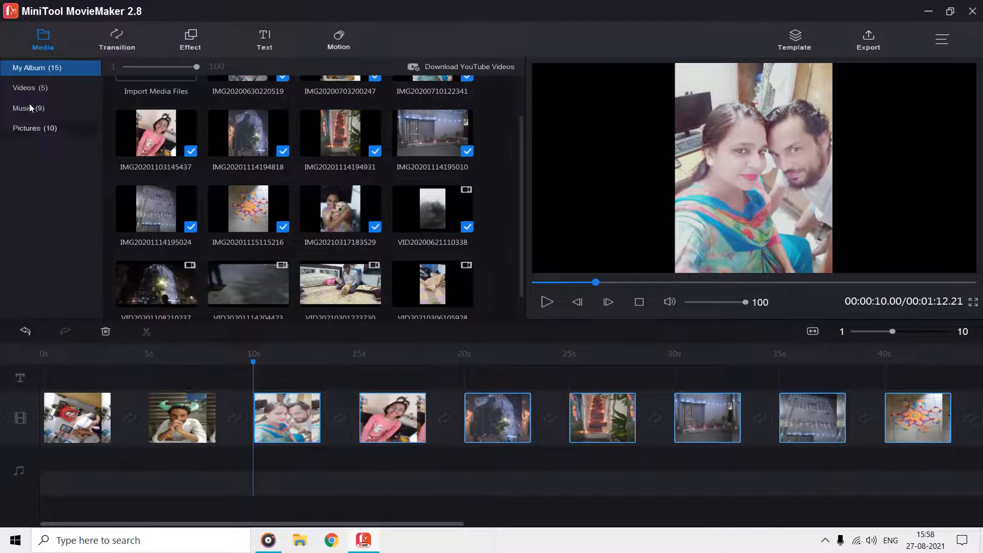
Drag the Cheerleader song from the Music library onto the track beneath the photo clips
click(27, 108)
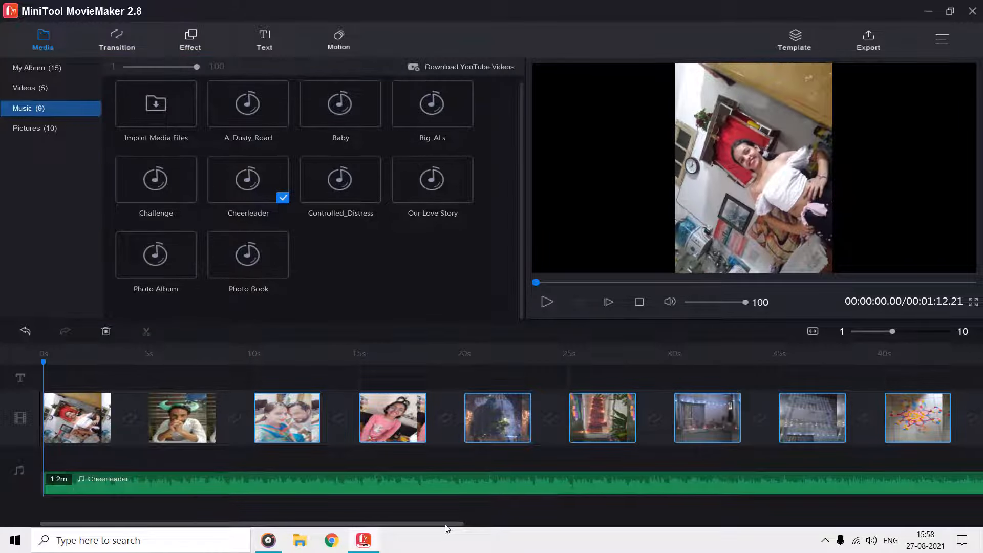
drag(448, 524, 805, 524)
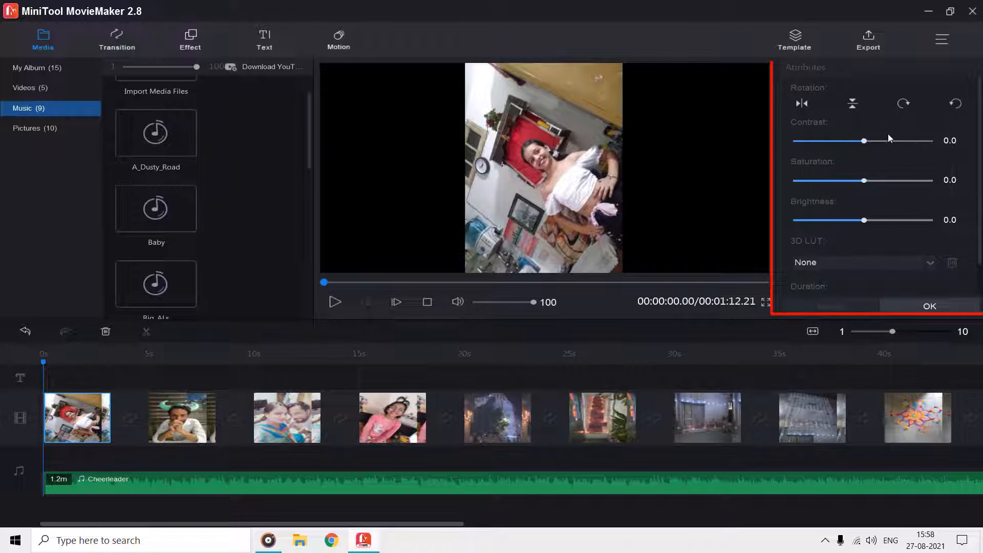
Set the first clip to contrast 27.6, saturation -33.4, brightness 53.9 and 14.8-second duration, and apply
drag(862, 140, 877, 140)
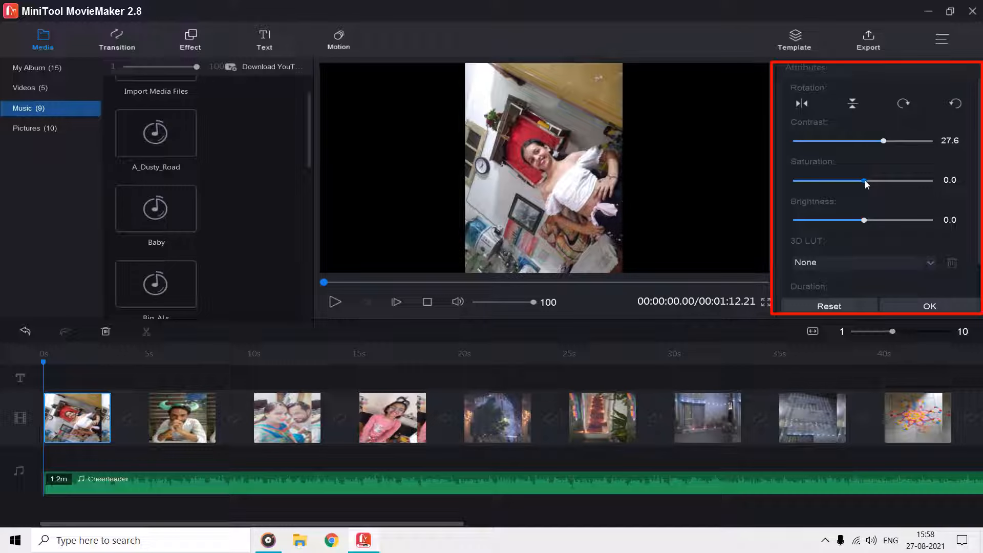
drag(864, 180, 840, 181)
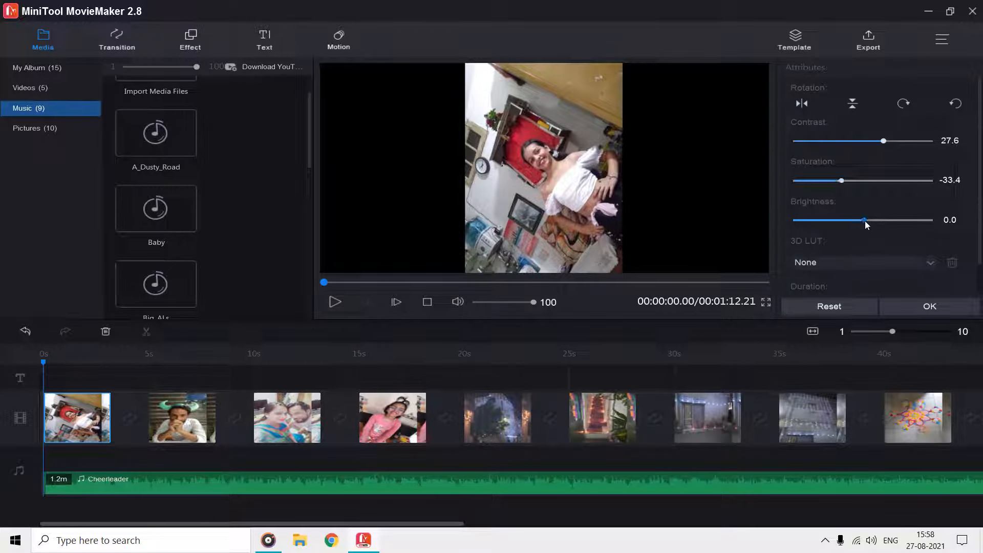
drag(865, 219, 901, 184)
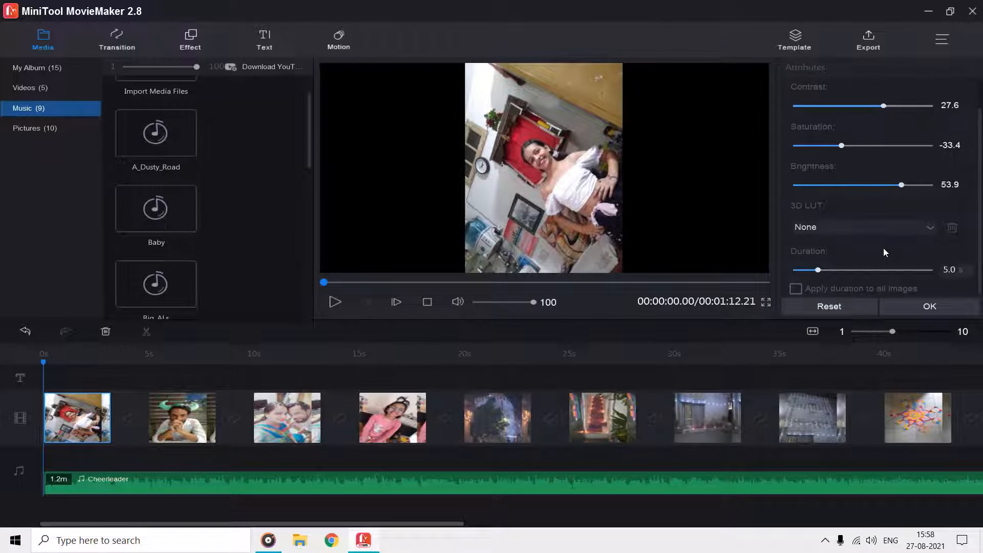
drag(819, 269, 864, 270)
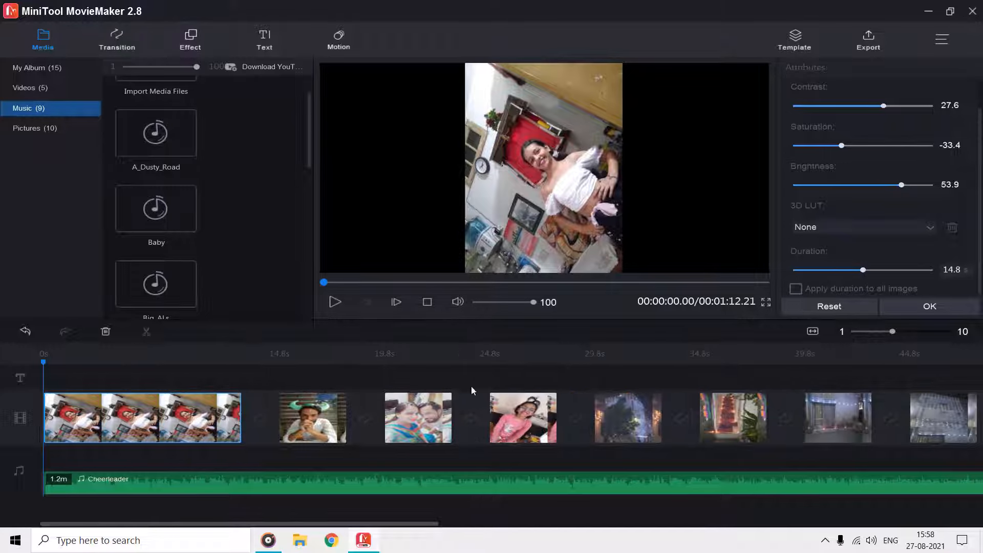
click(311, 417)
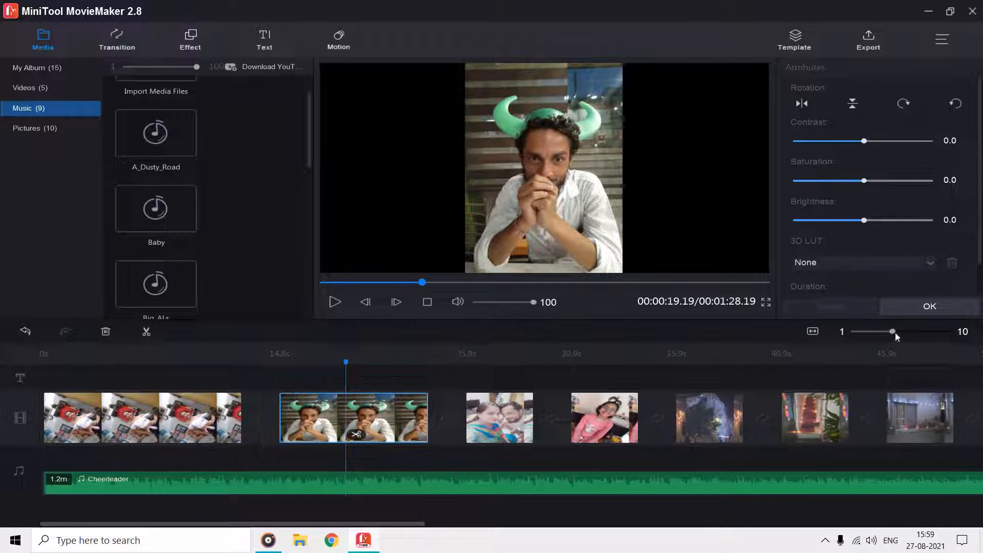
Delete the extra group-photo clip so the movie runs 1:23, and select the girl's clip
drag(892, 331, 903, 330)
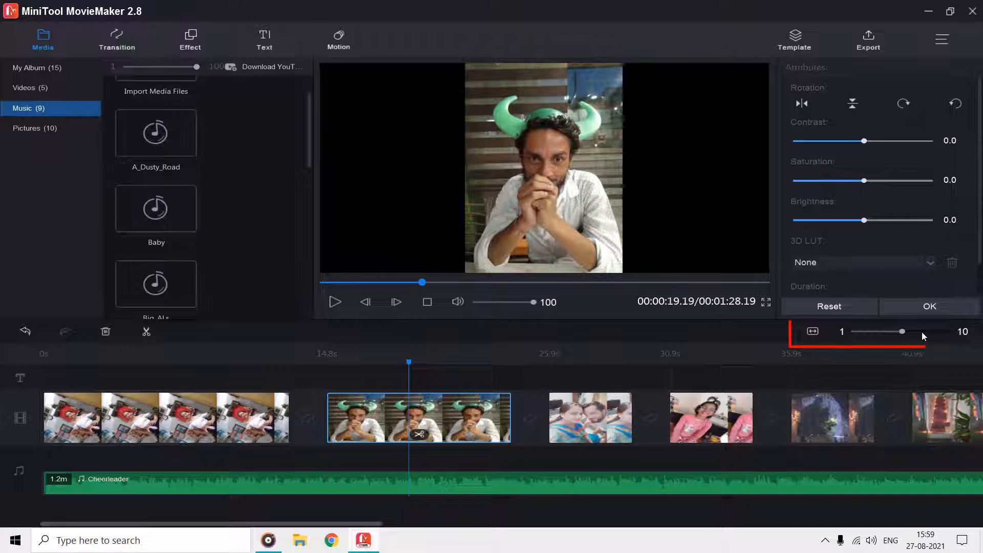
drag(903, 330, 865, 330)
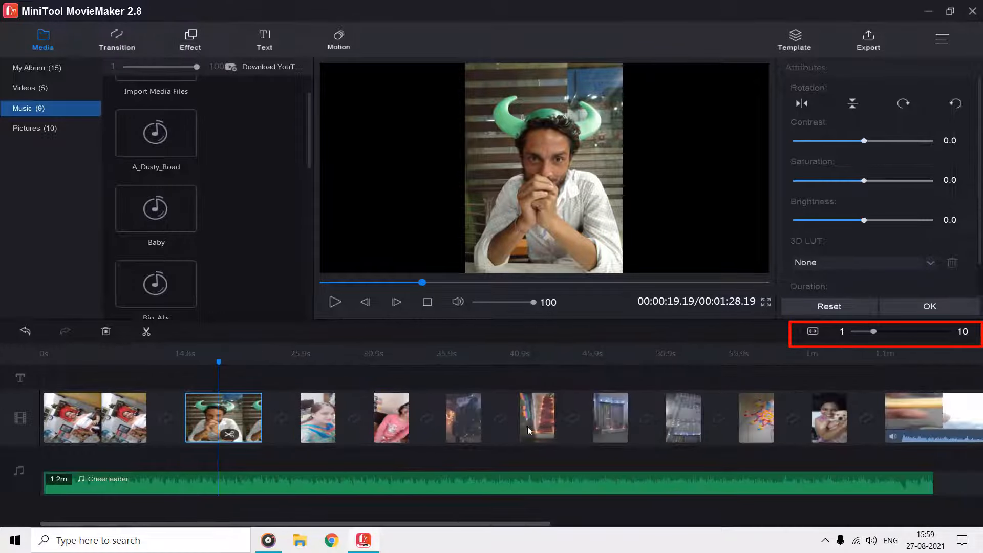
right_click(317, 417)
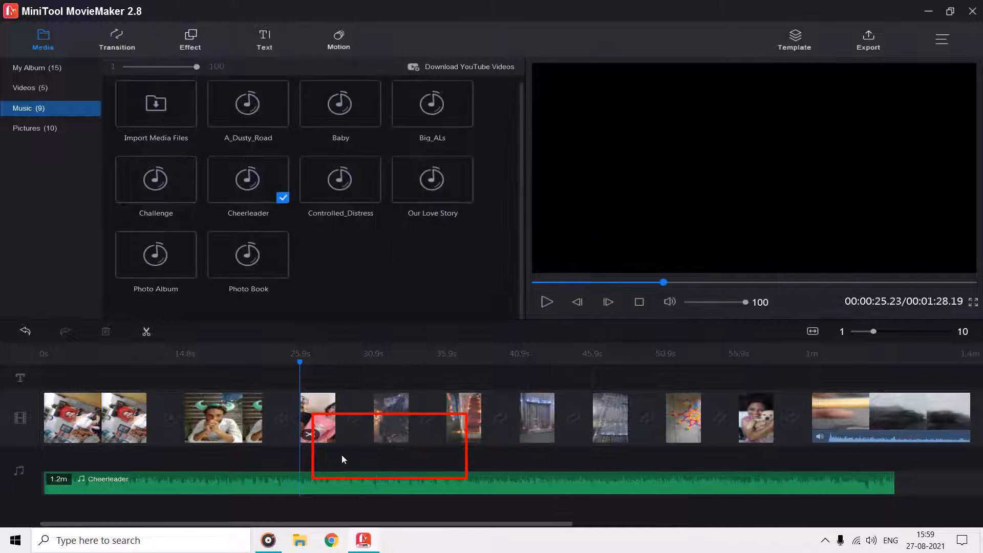
click(317, 417)
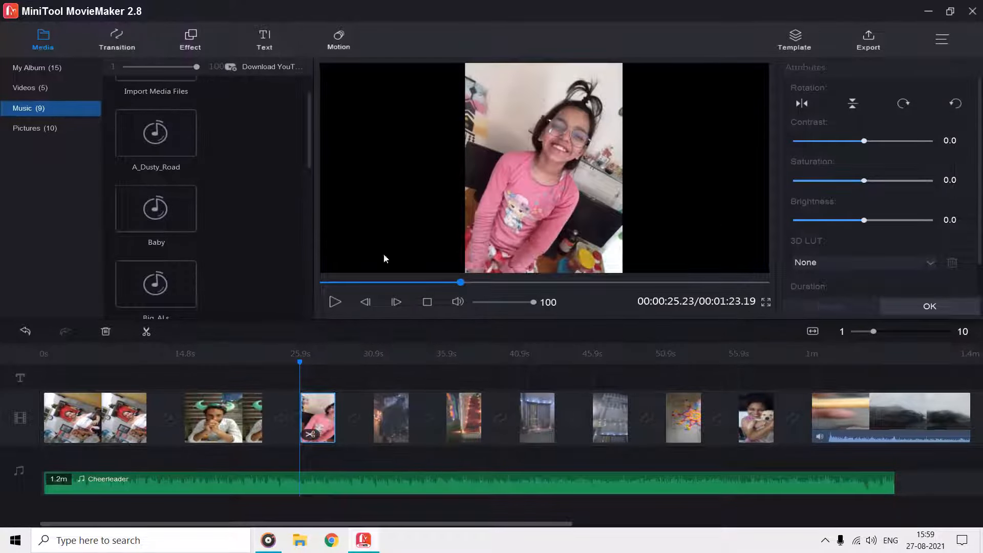
Add Caption21 over the horned-hat clip and 'Our Sweet Home' over the lit-building clip
click(264, 38)
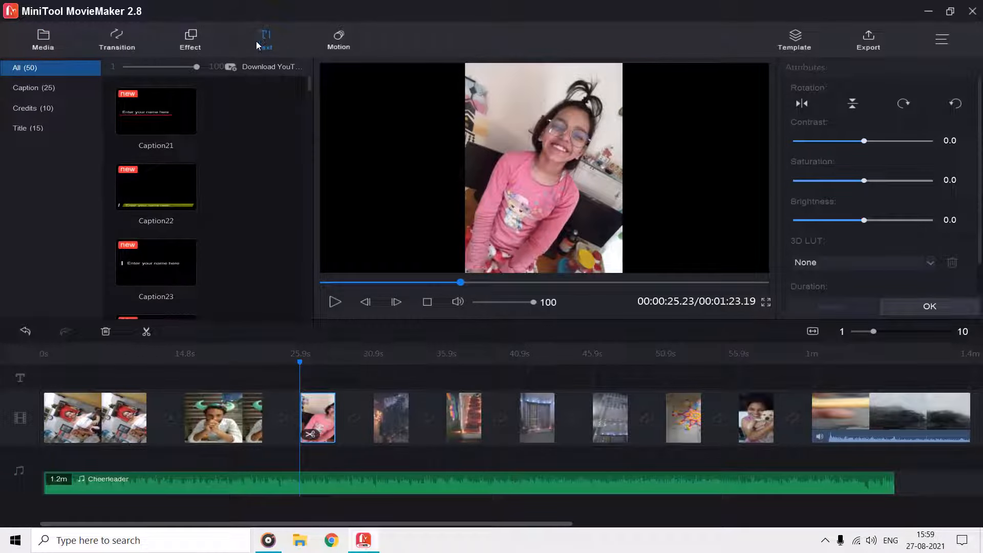
click(264, 39)
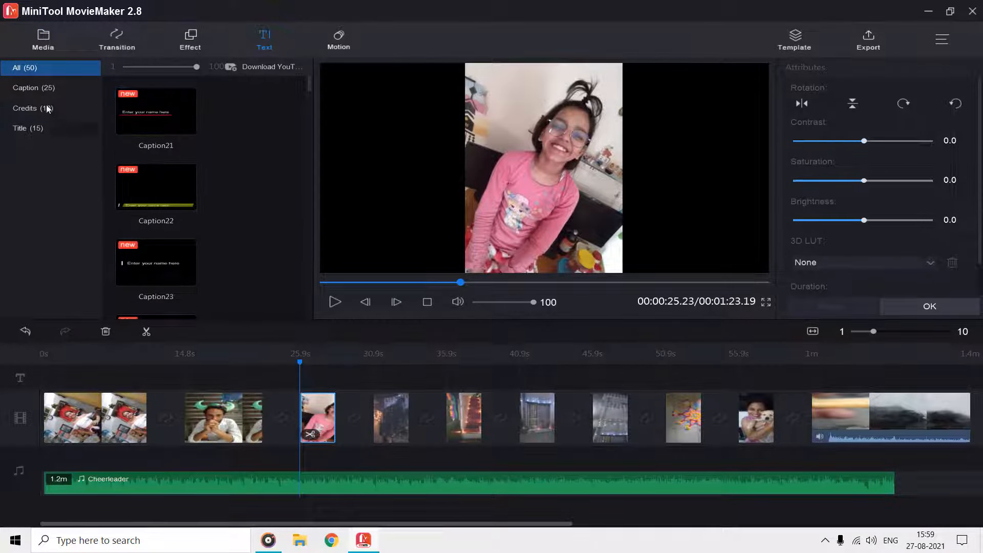
click(27, 107)
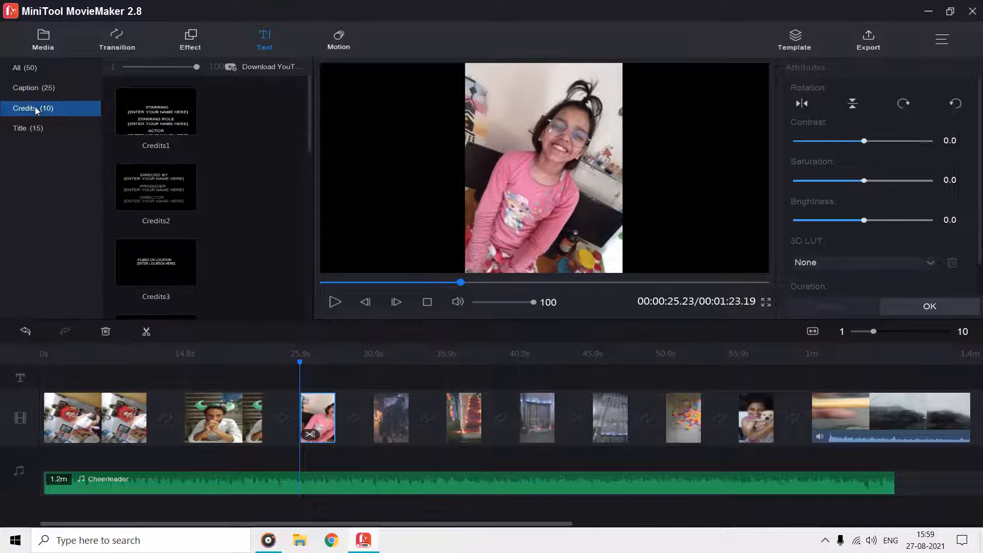
click(33, 88)
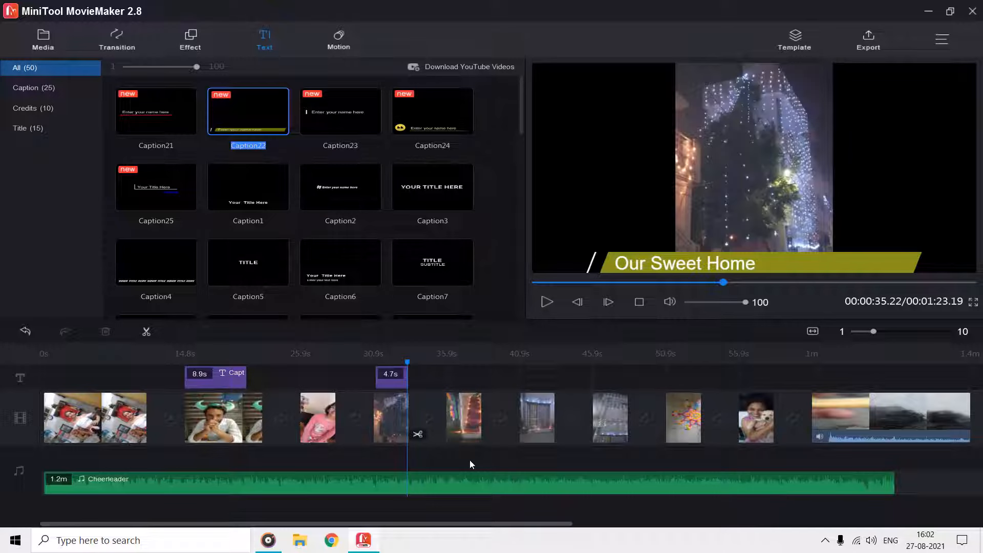
mouse_move(395, 476)
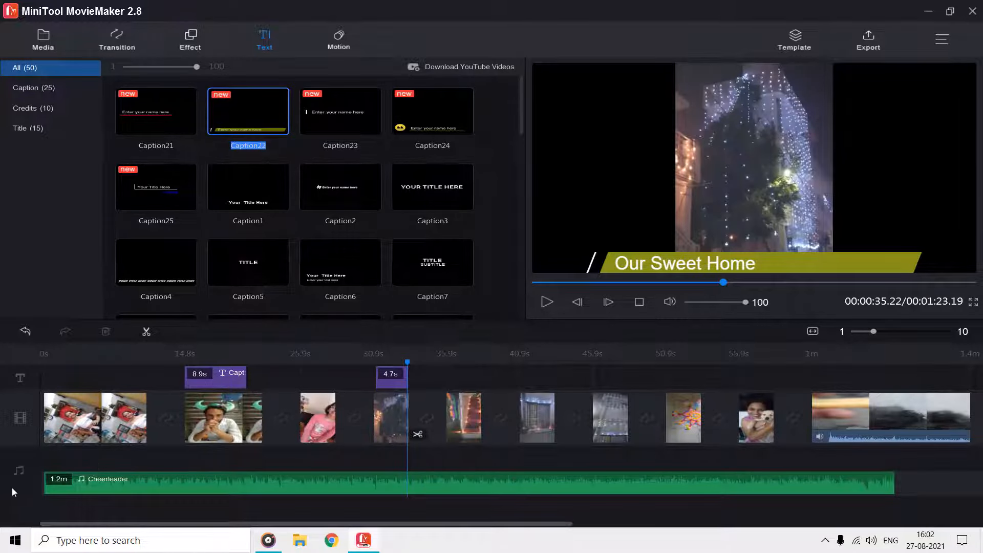
mouse_move(117, 41)
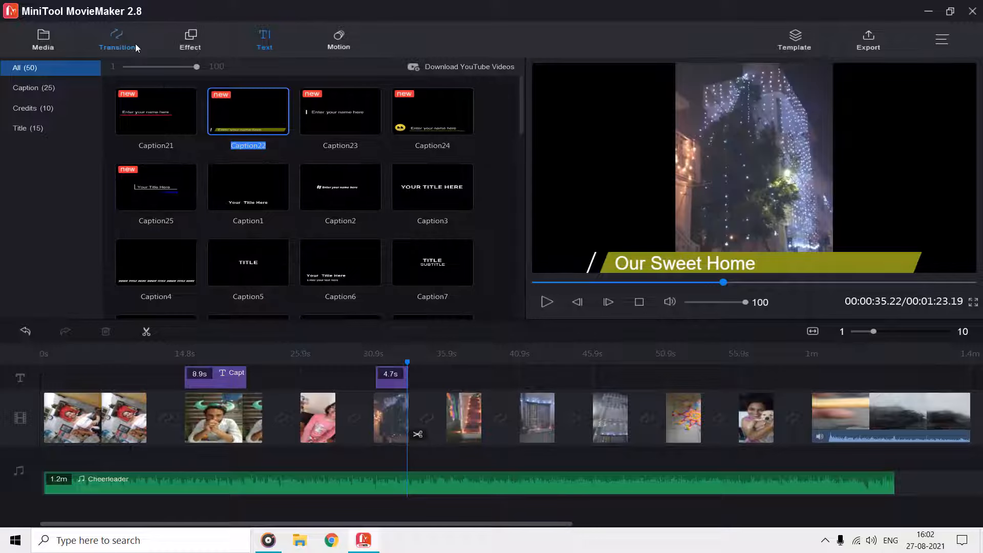
Place AdvancedMosaic, Blind, BlindHorizontal1, BlindVertical1 and another transition between neighbouring clips
click(117, 39)
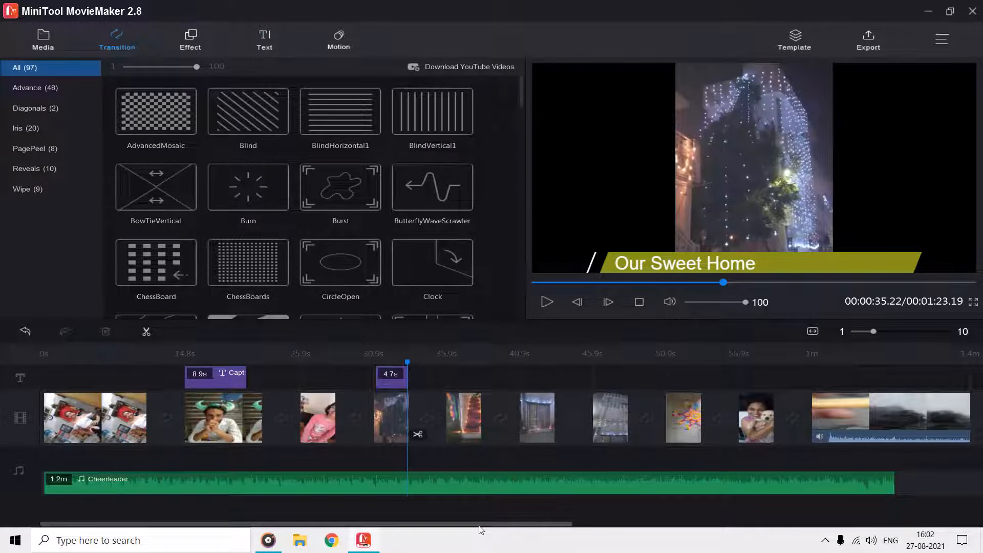
click(156, 112)
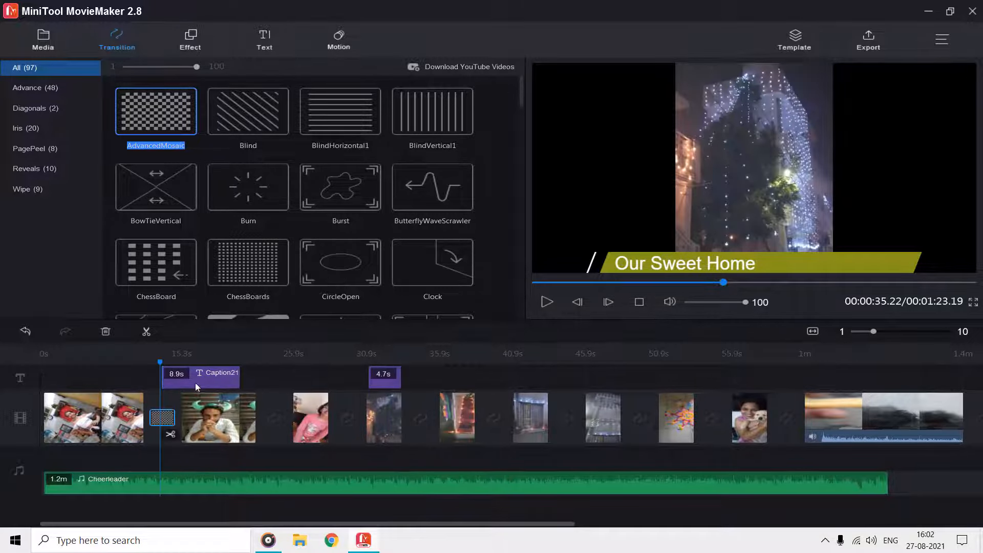
click(248, 112)
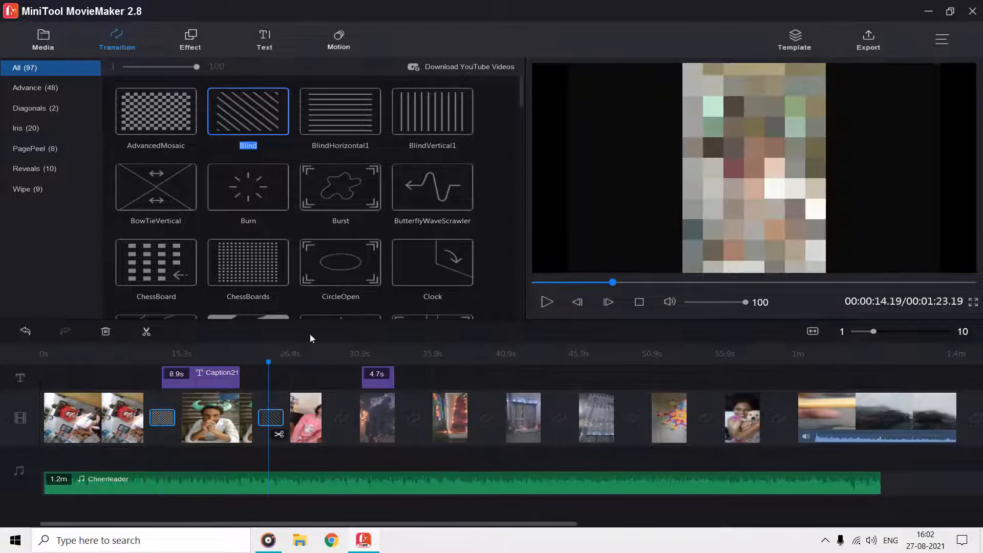
click(339, 112)
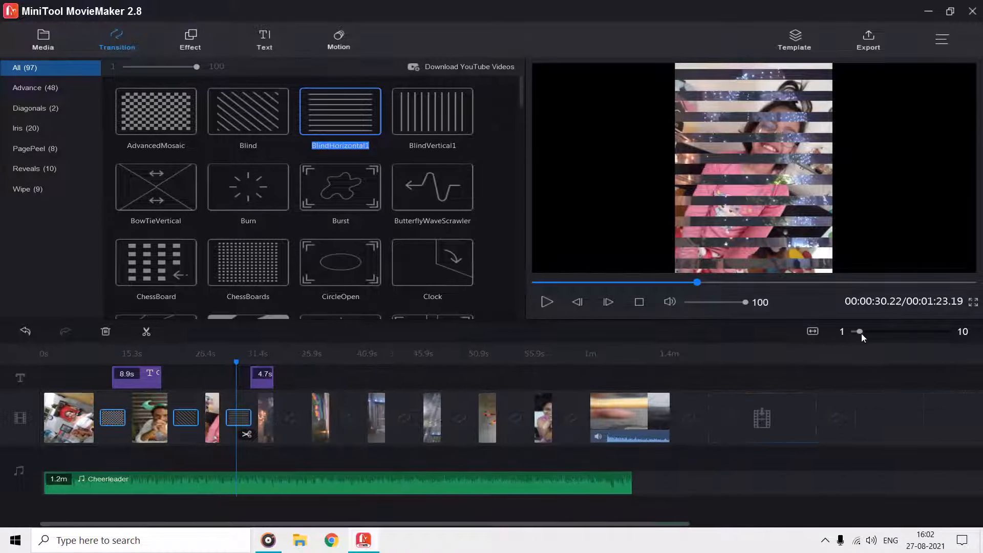
click(432, 112)
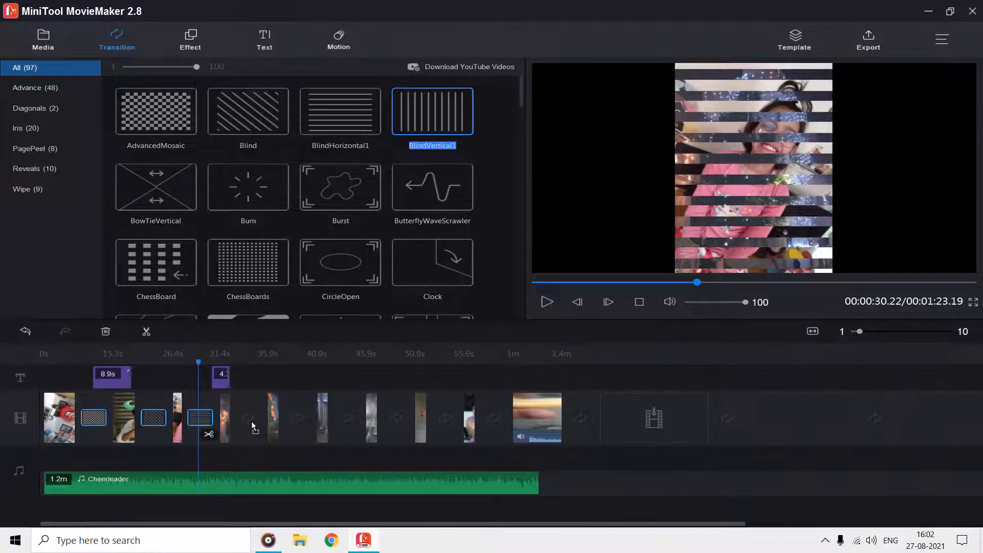
click(340, 261)
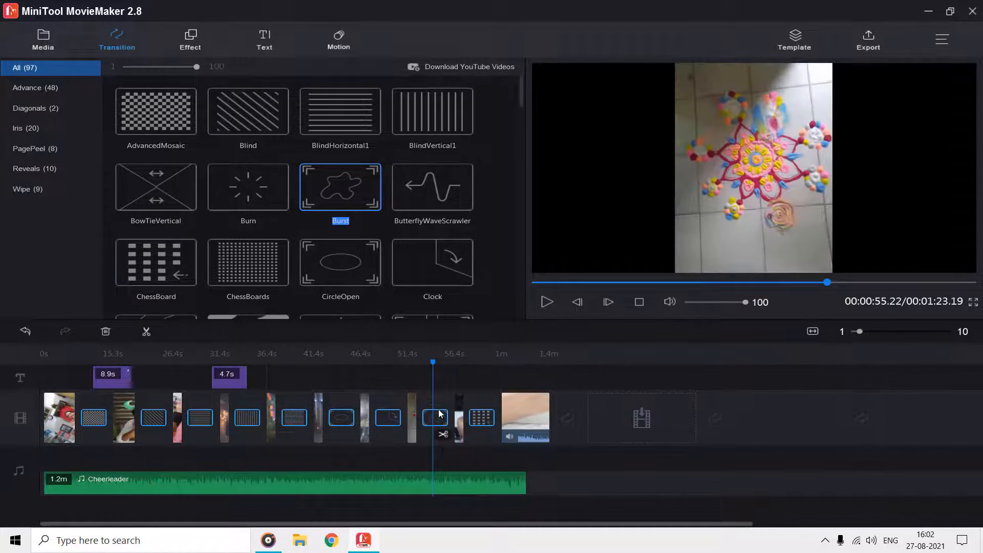
Apply the Hudson filter and 'Pan right along bottom' motion to clips, marking their thumbnails
click(190, 39)
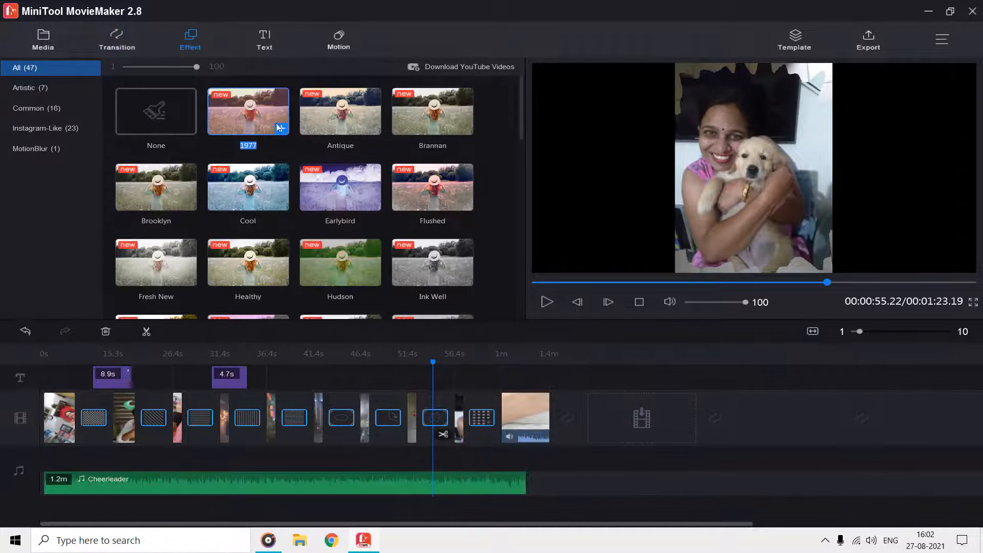
click(340, 262)
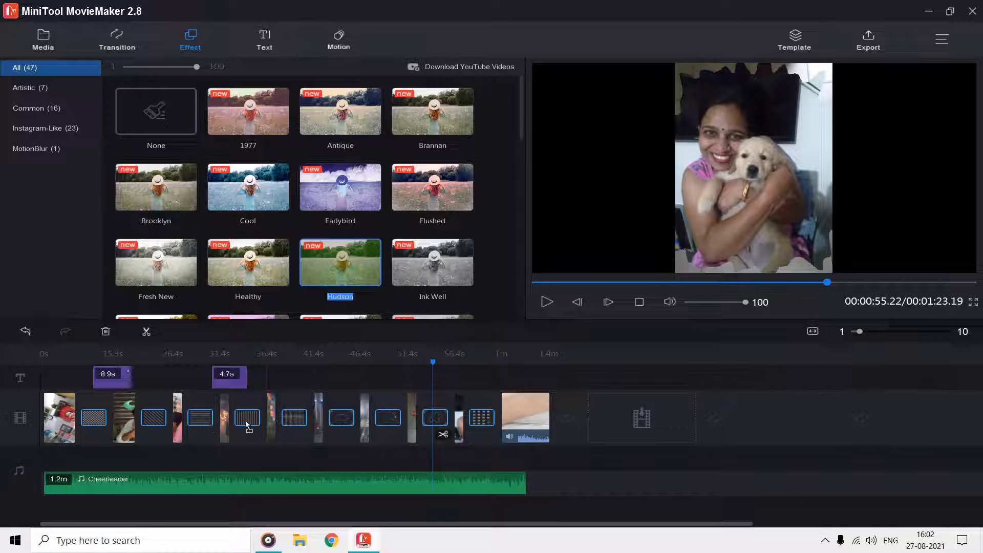
click(338, 39)
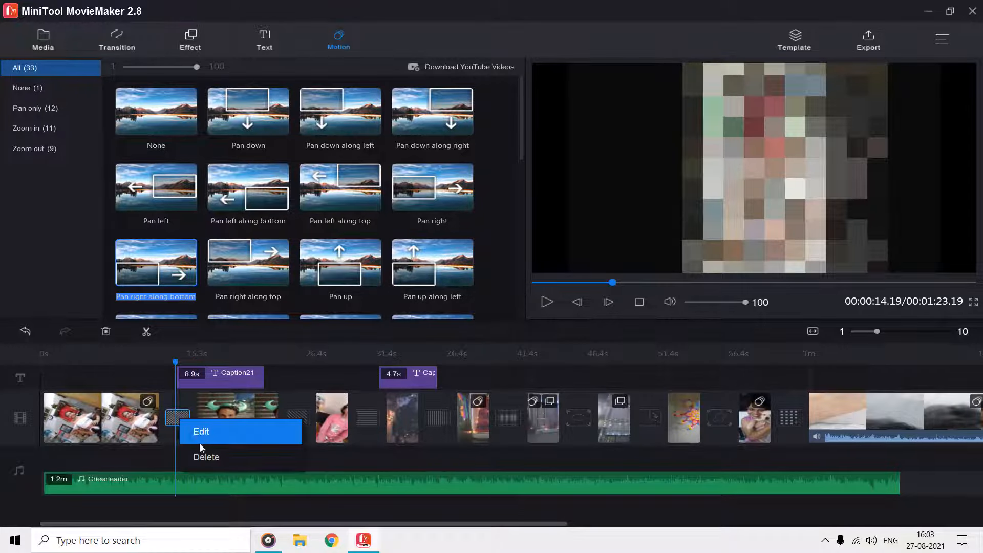
click(201, 431)
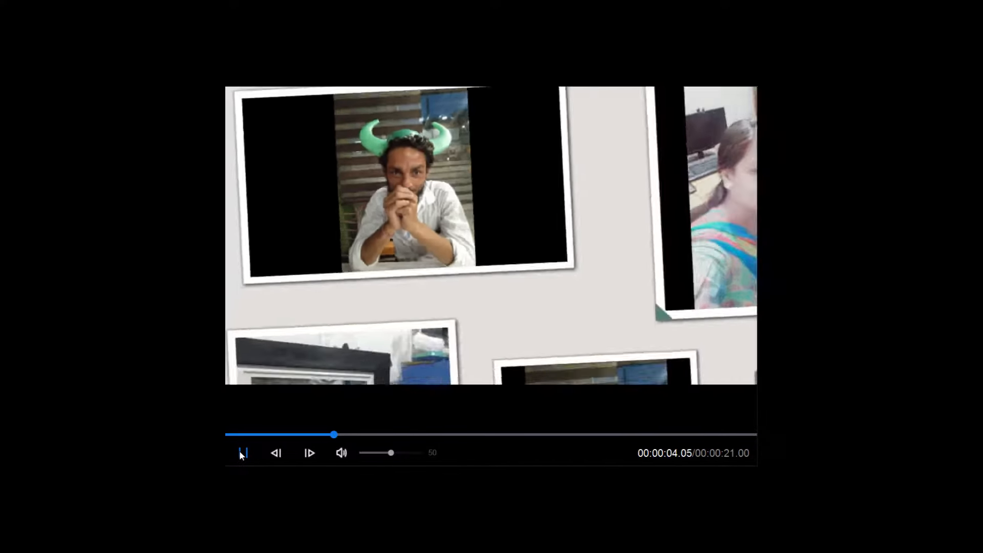
Pause the 21-second photo album template preview
click(243, 452)
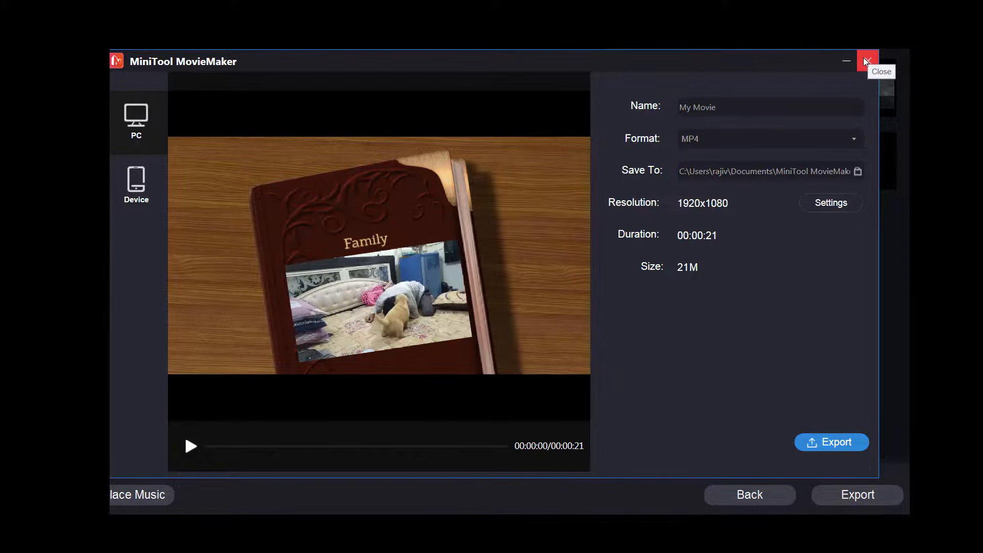
Close the MP4 1920x1080 export window so the video plays full screen
click(867, 61)
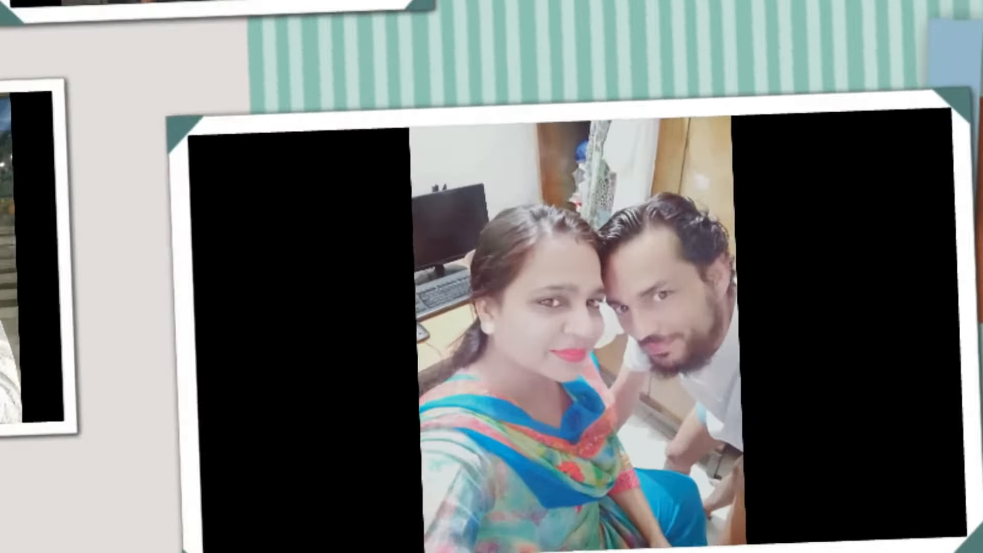